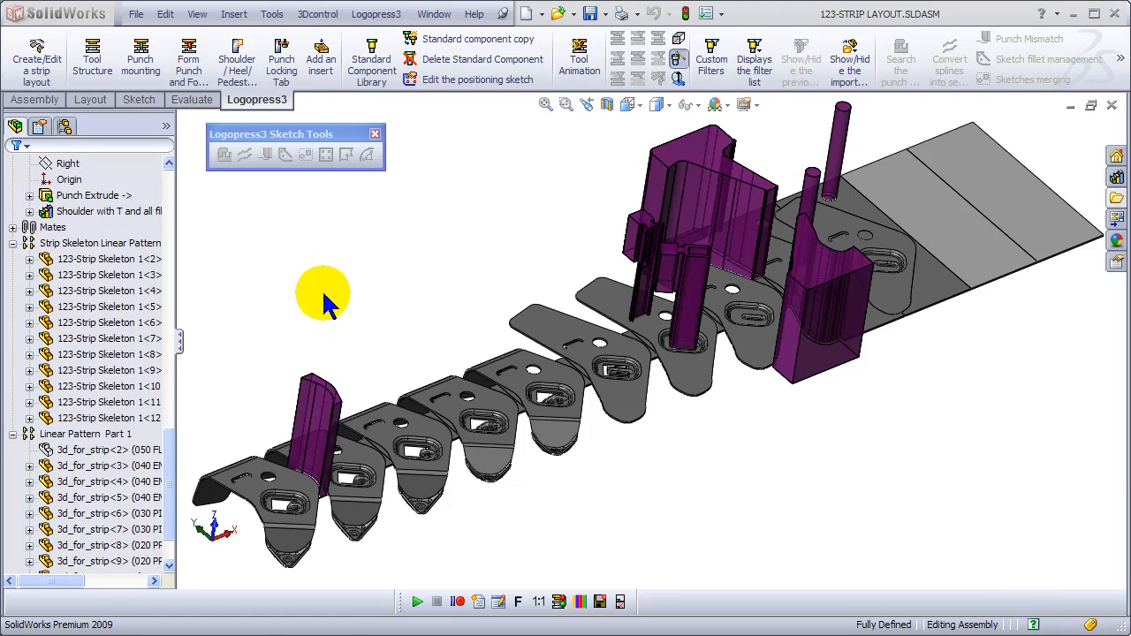
pyautogui.moveTo(188, 55)
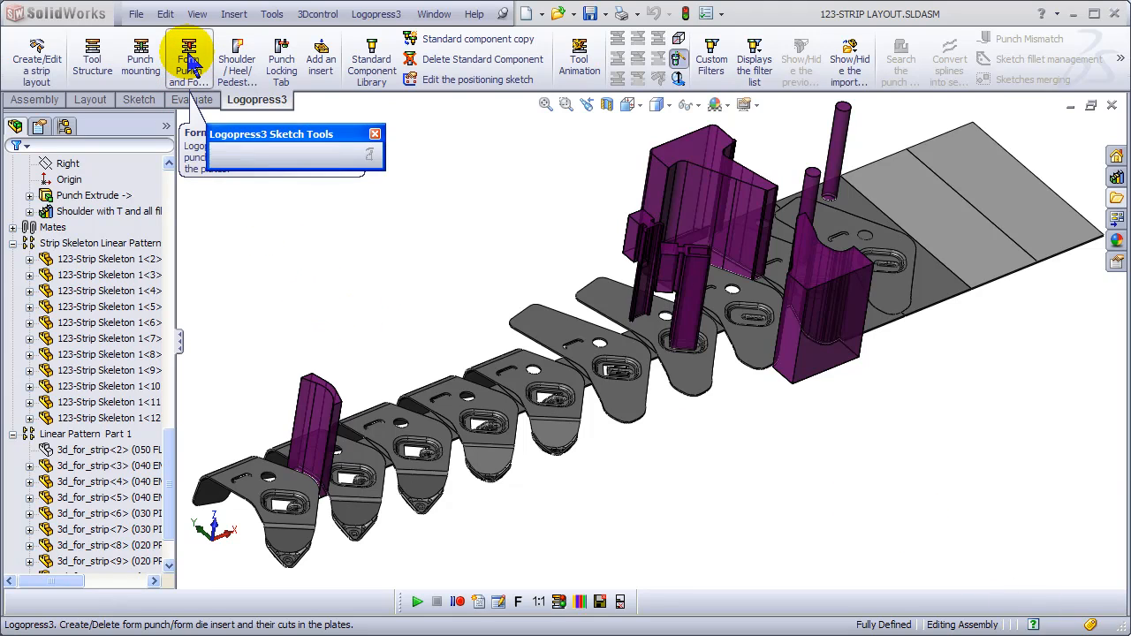
# - Start the Logopress3 Form Punch command to define the strip tip's formed area
pyautogui.click(189, 57)
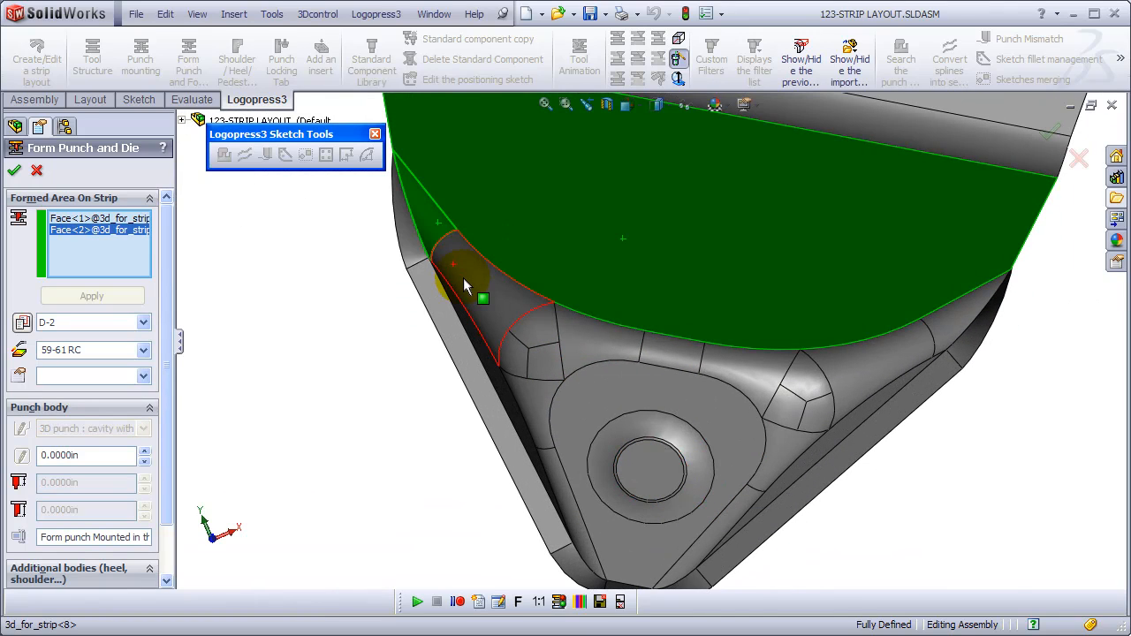
# - Add the remaining coined tip faces to the formed area and set the punch body offset to .44
pyautogui.click(473, 296)
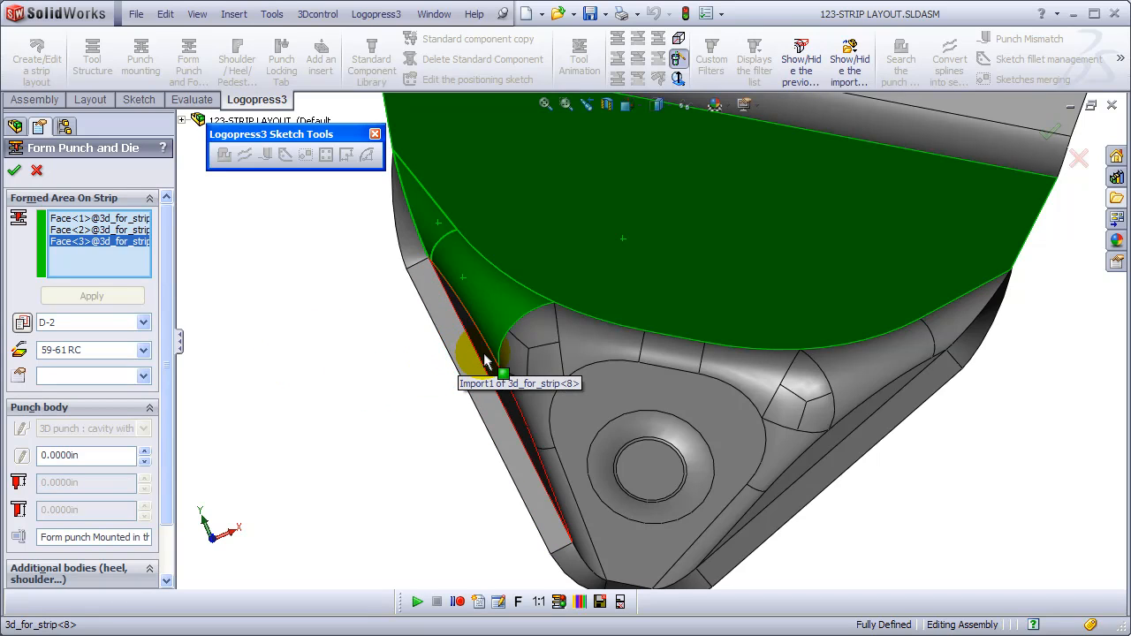
pyautogui.click(530, 407)
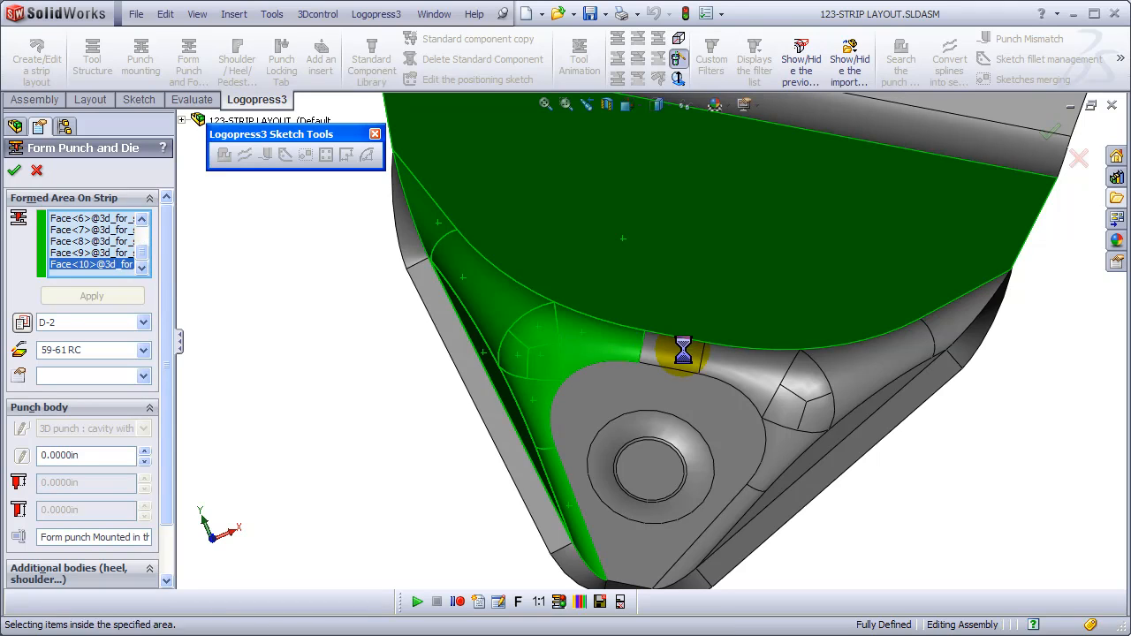
pyautogui.click(813, 415)
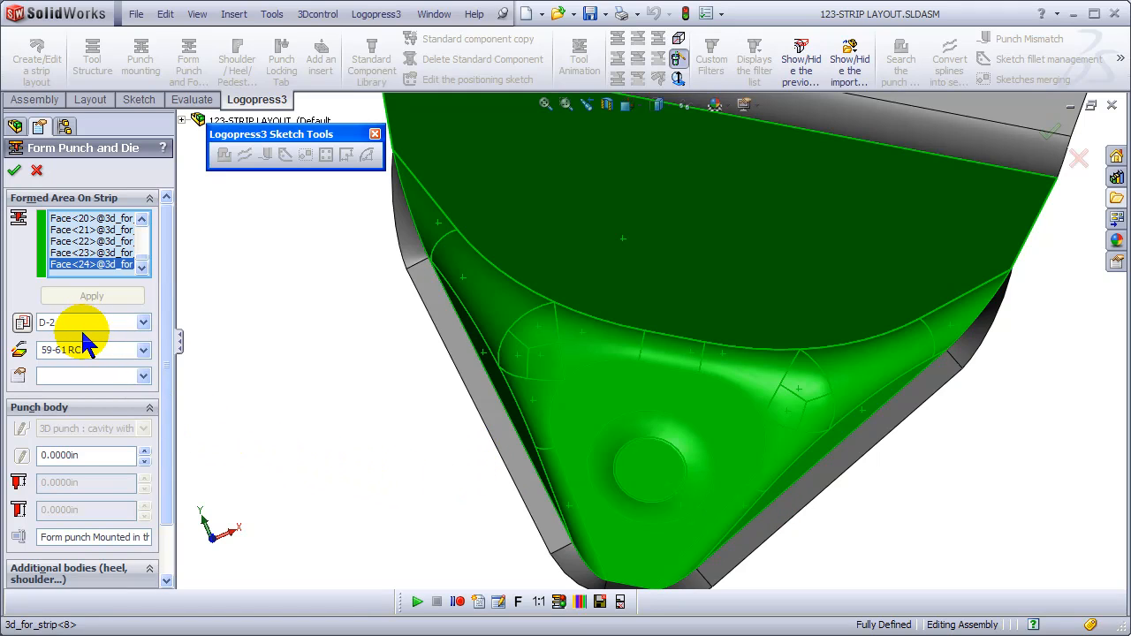
pyautogui.moveTo(84, 455)
pyautogui.write('2')
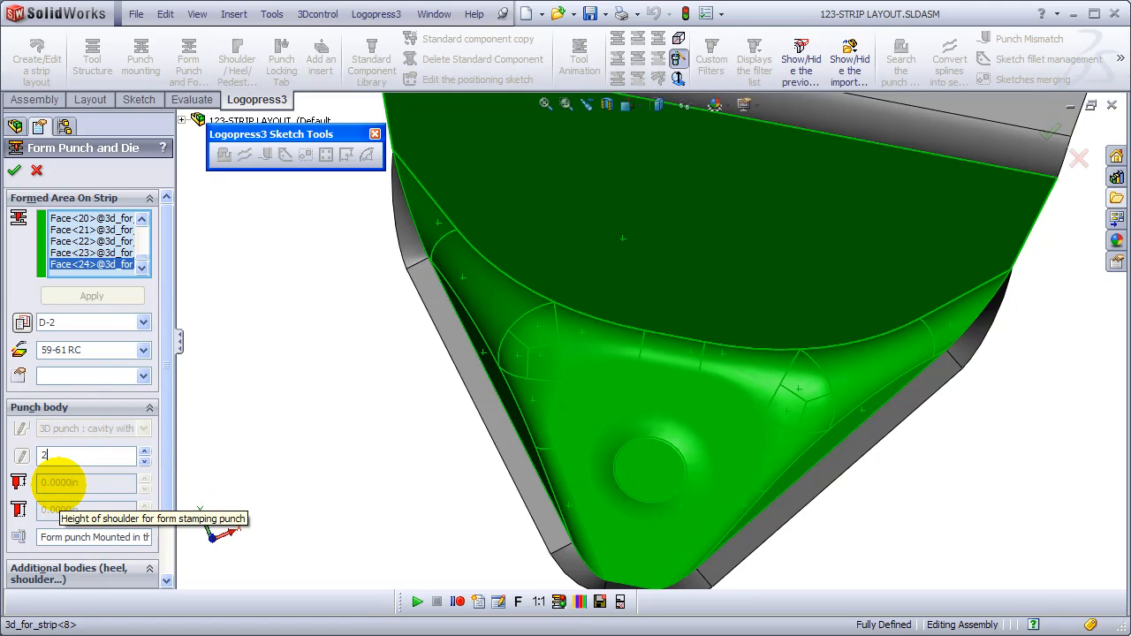
pyautogui.write('.44')
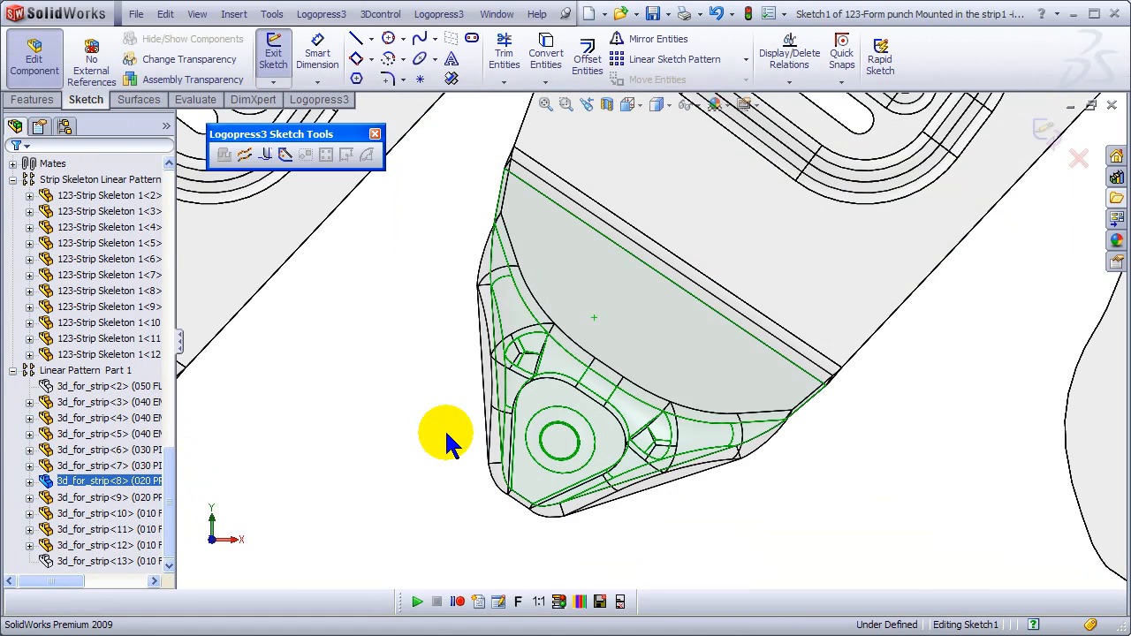
pyautogui.moveTo(601, 411)
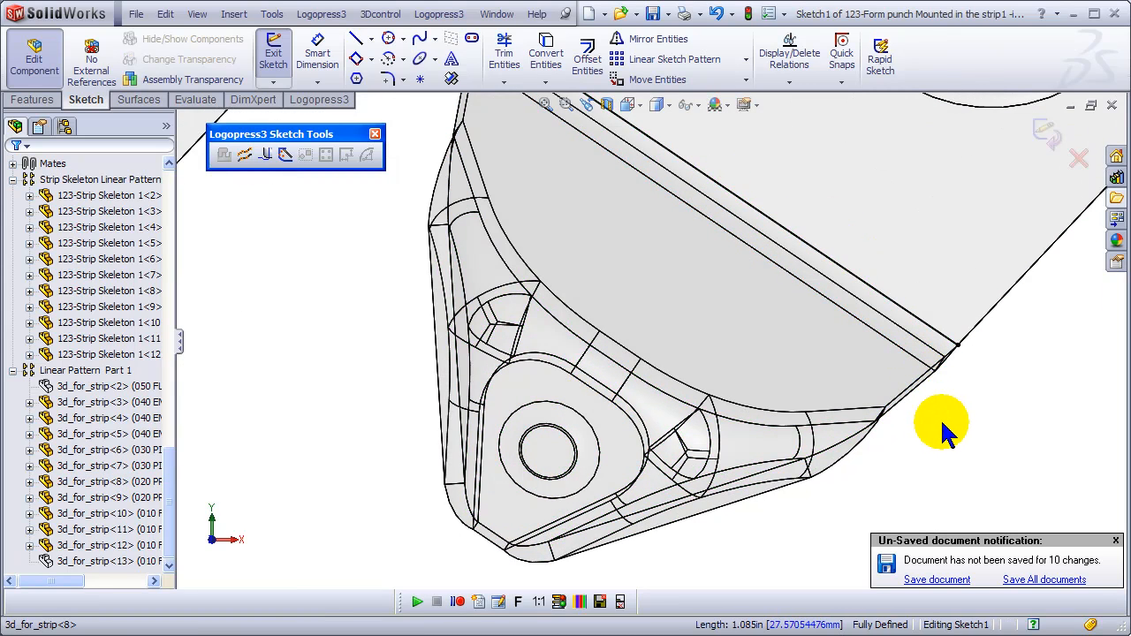
# - Draw the punch outline line along the tip edge and exit the sketch
pyautogui.click(893, 314)
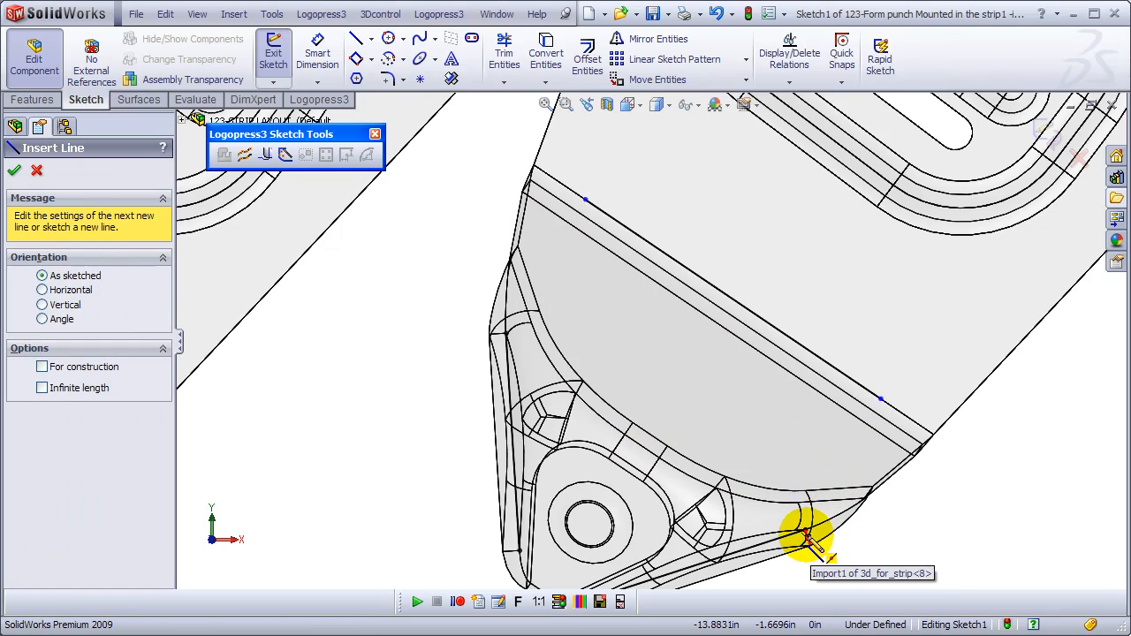
pyautogui.moveTo(807, 539); pyautogui.dragTo(881, 400)
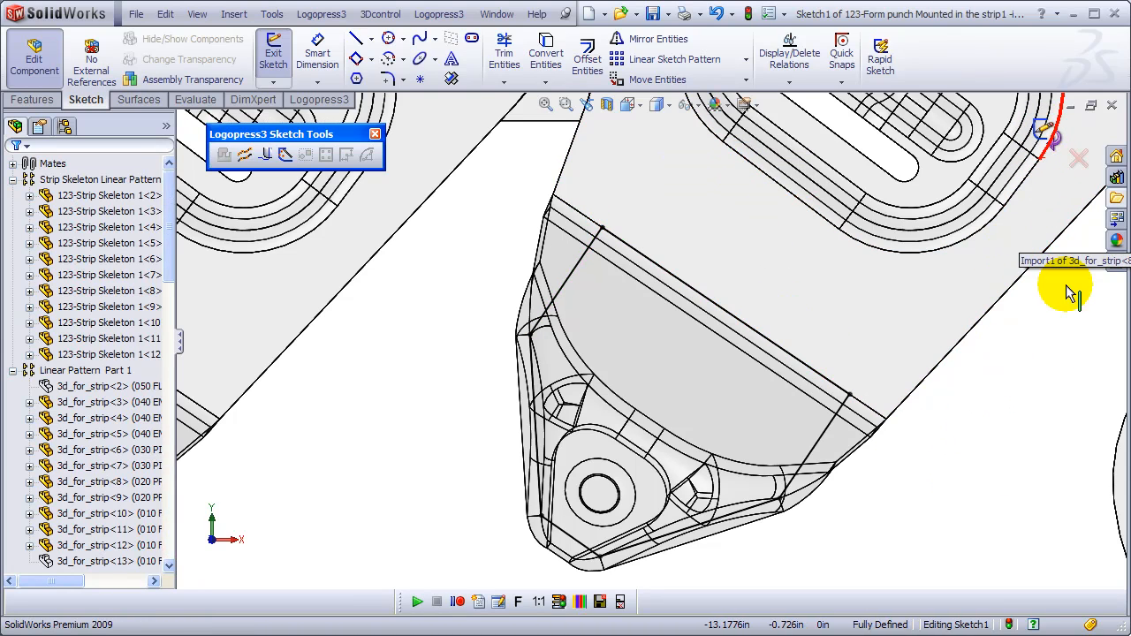
pyautogui.click(273, 46)
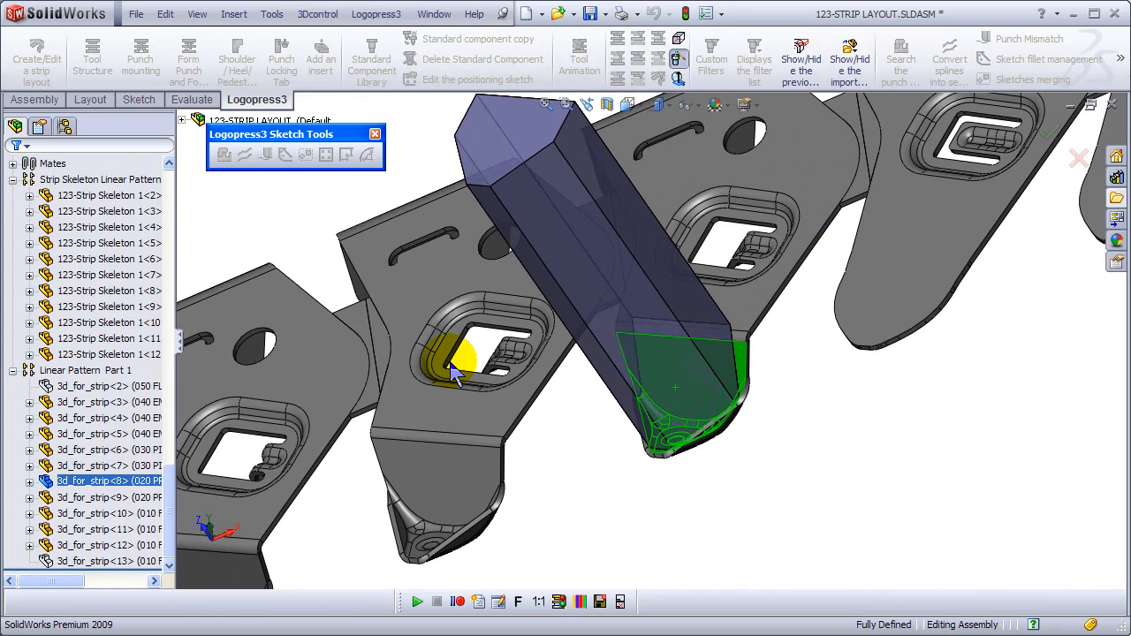
pyautogui.moveTo(561, 248)
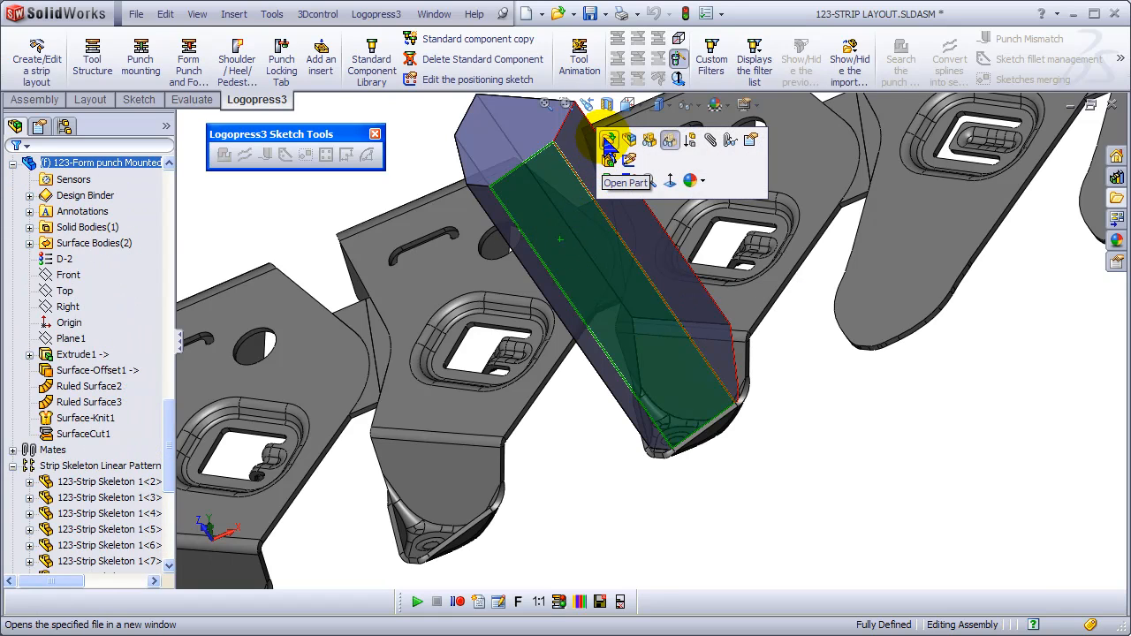
# - Open the form punch body as a separate part window
pyautogui.click(608, 152)
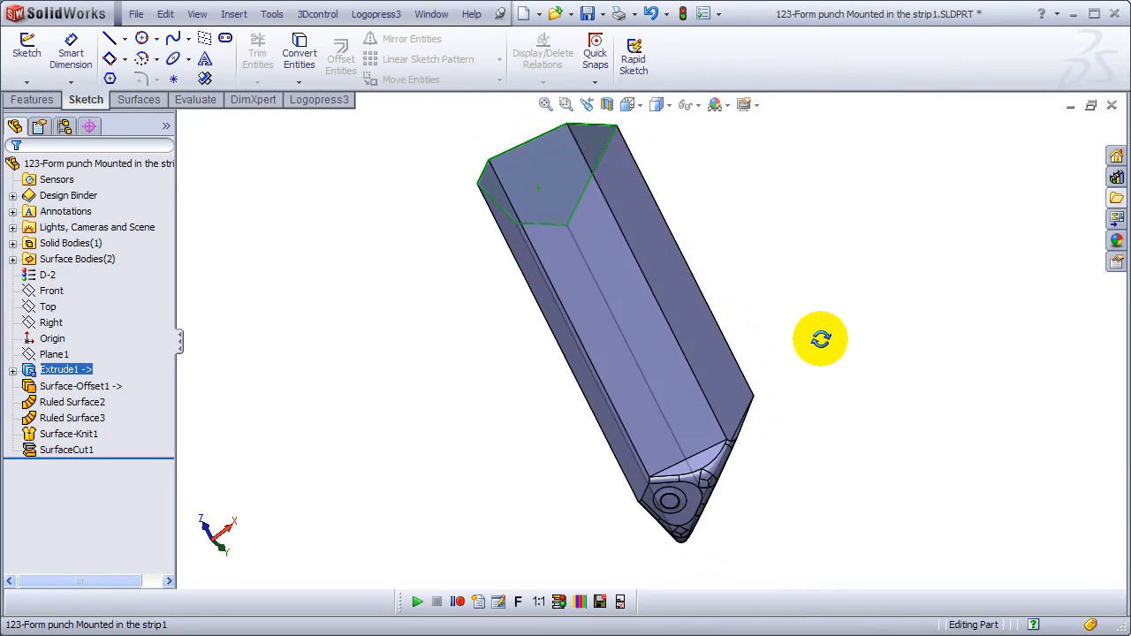
# - Delete and patch the unwanted side faces of the punch body
pyautogui.moveTo(820, 340); pyautogui.dragTo(754, 353)
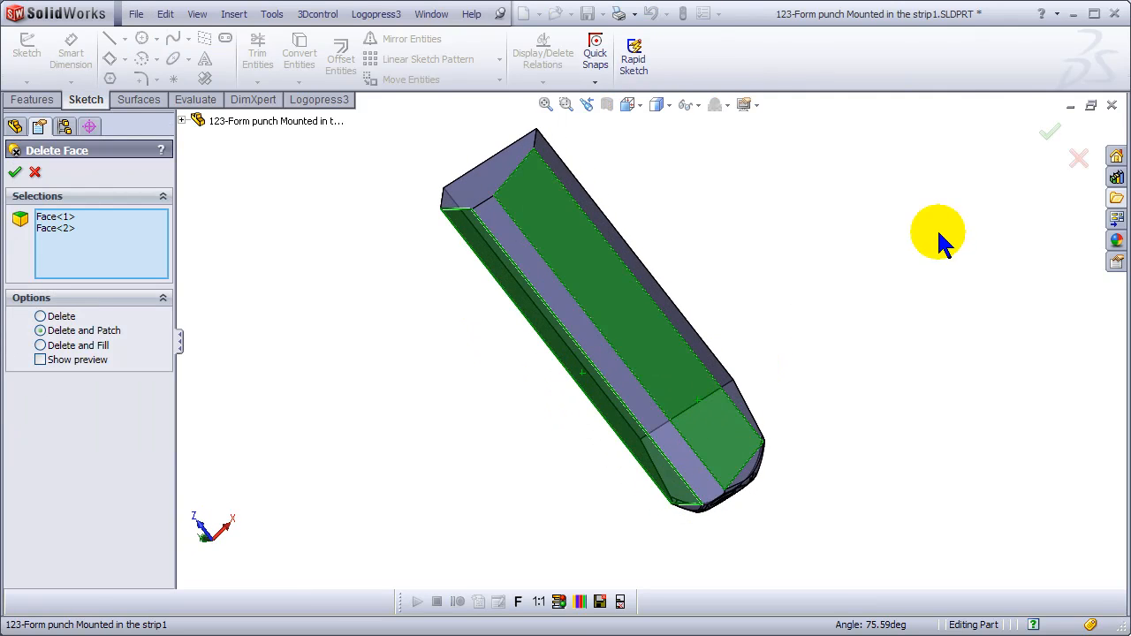
pyautogui.click(15, 171)
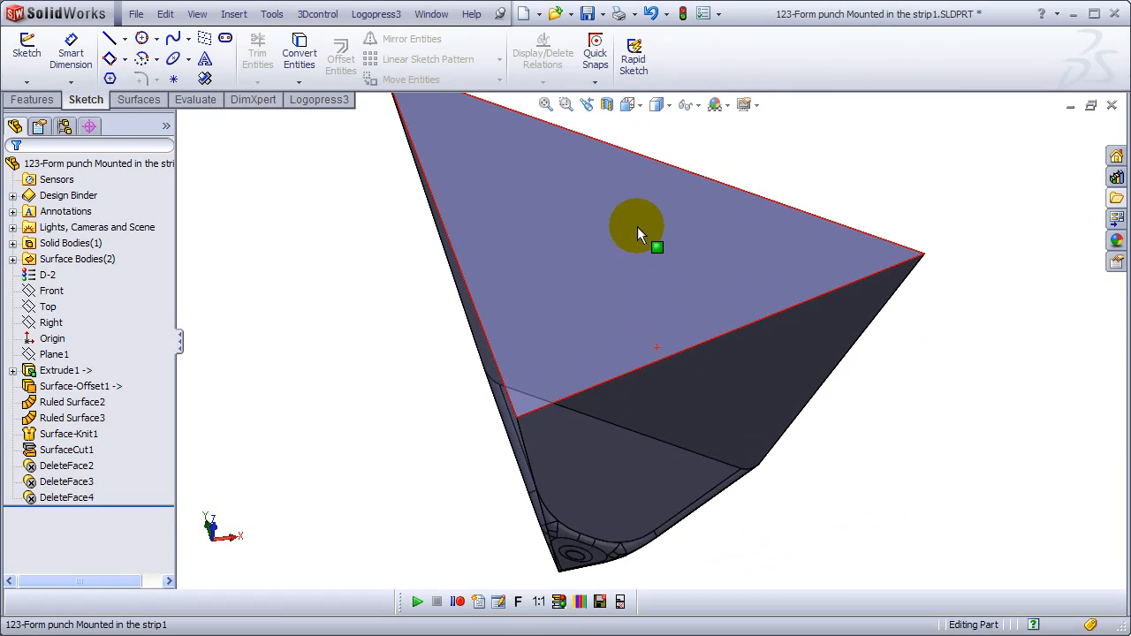
# - Sketch a 3 Point Corner Rectangle on the punch top face, dimensioned at 1.25
pyautogui.click(108, 58)
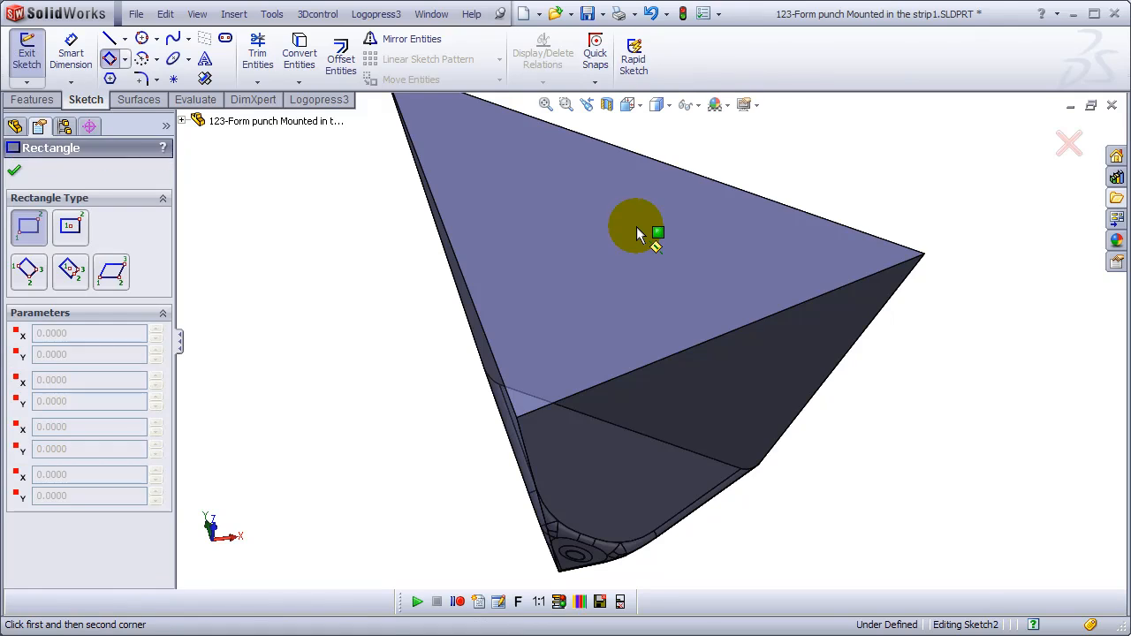
pyautogui.click(71, 270)
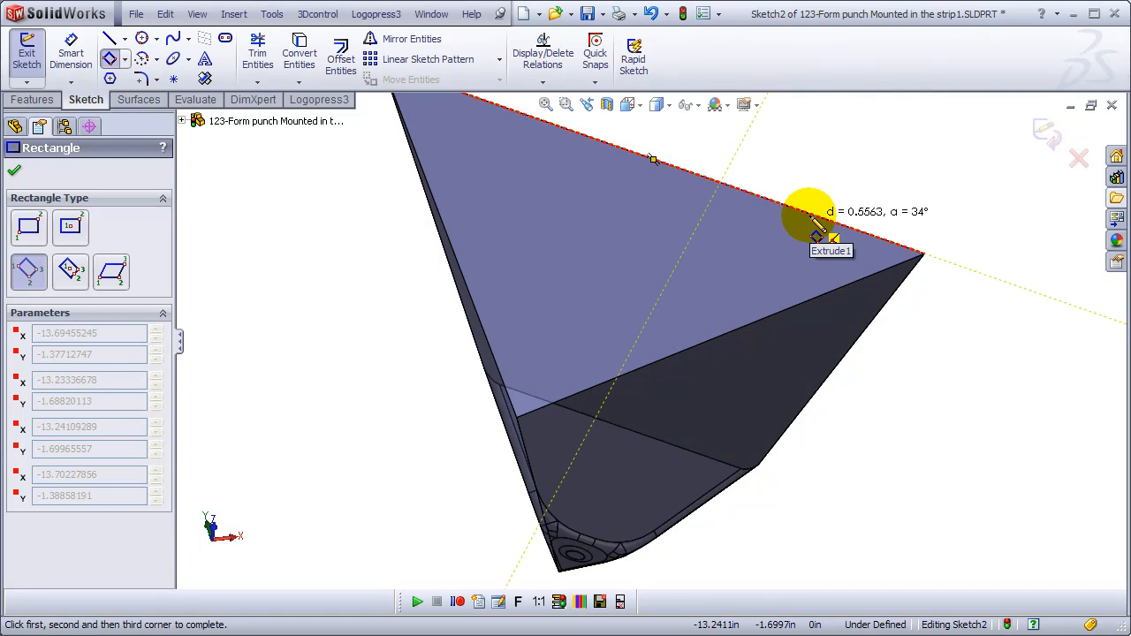
pyautogui.click(932, 217)
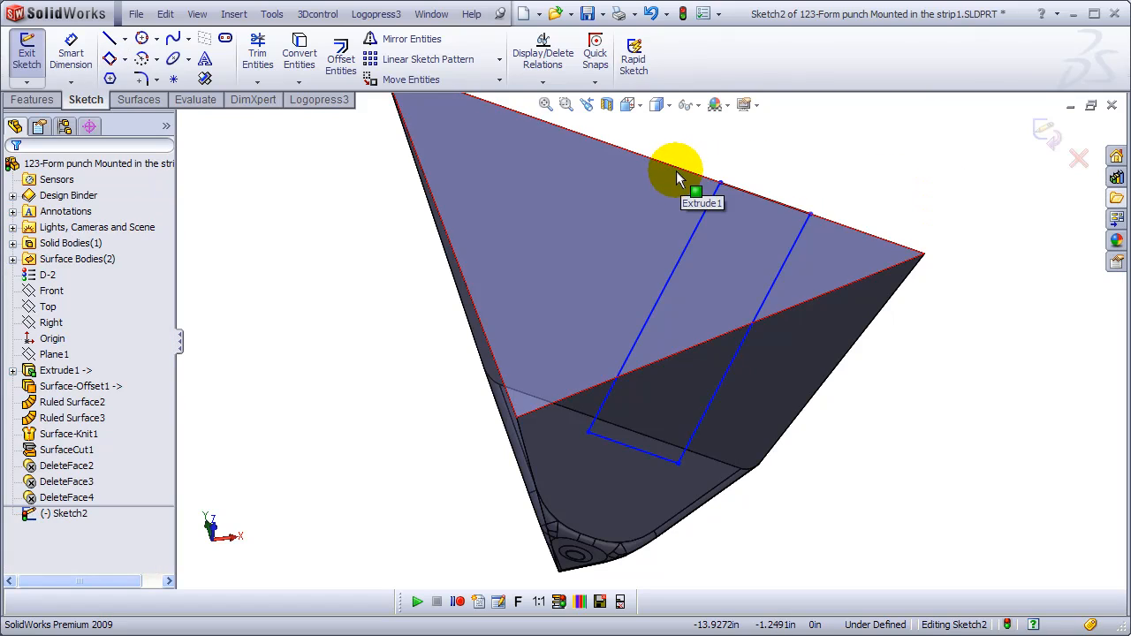
pyautogui.rightClick(676, 167)
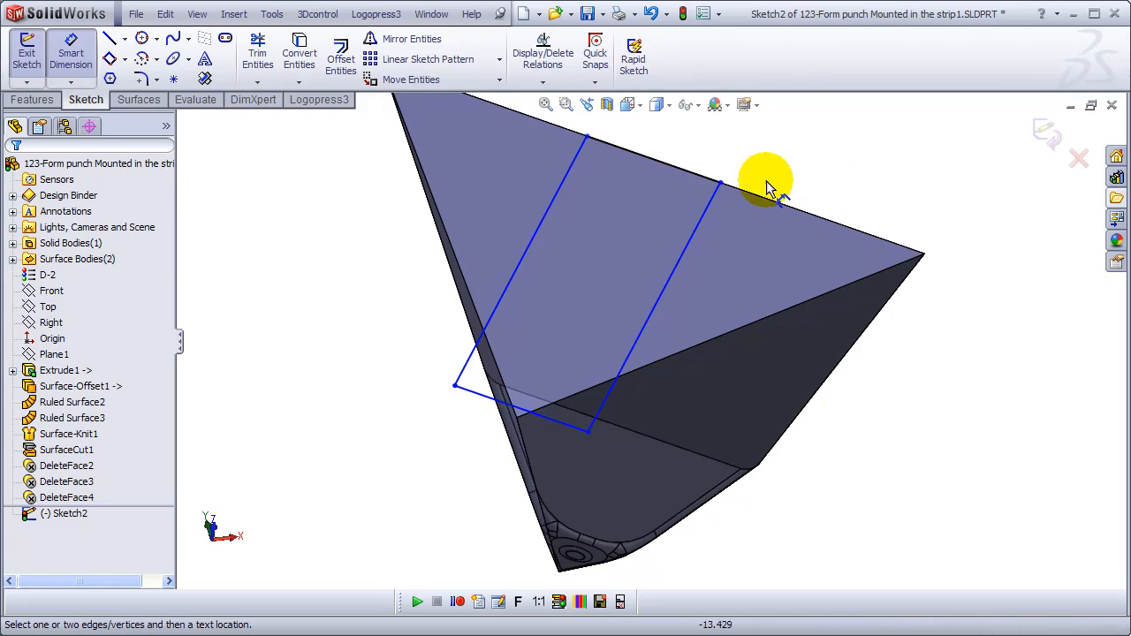
pyautogui.click(778, 168)
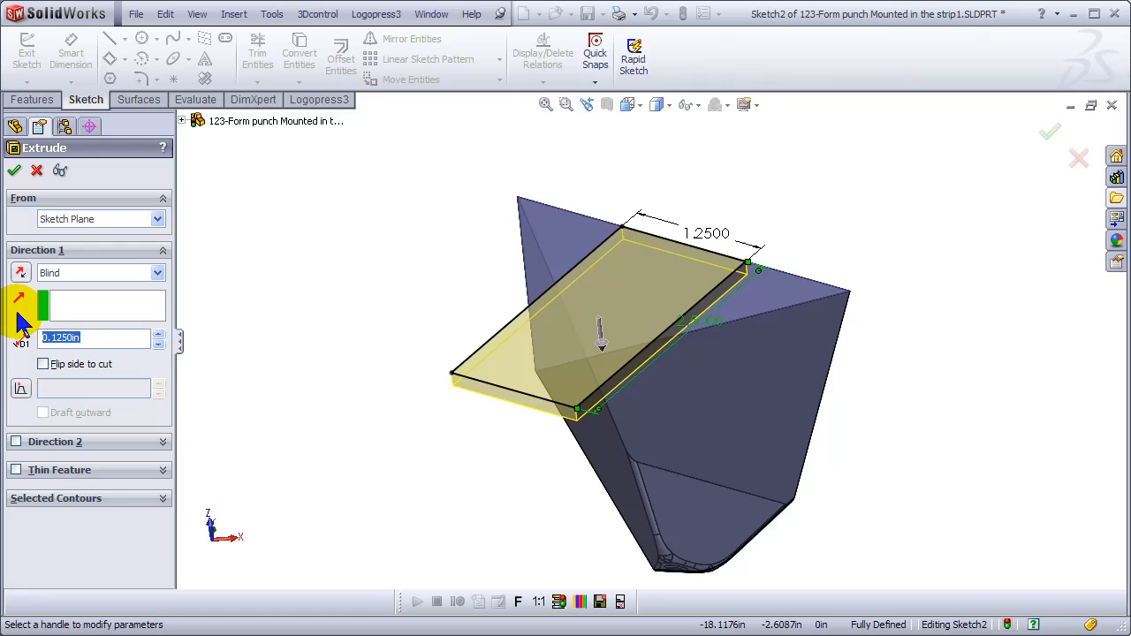
# - Cut-extrude the rectangle with reversed direction and flipped side to trim the pointed top
pyautogui.click(42, 364)
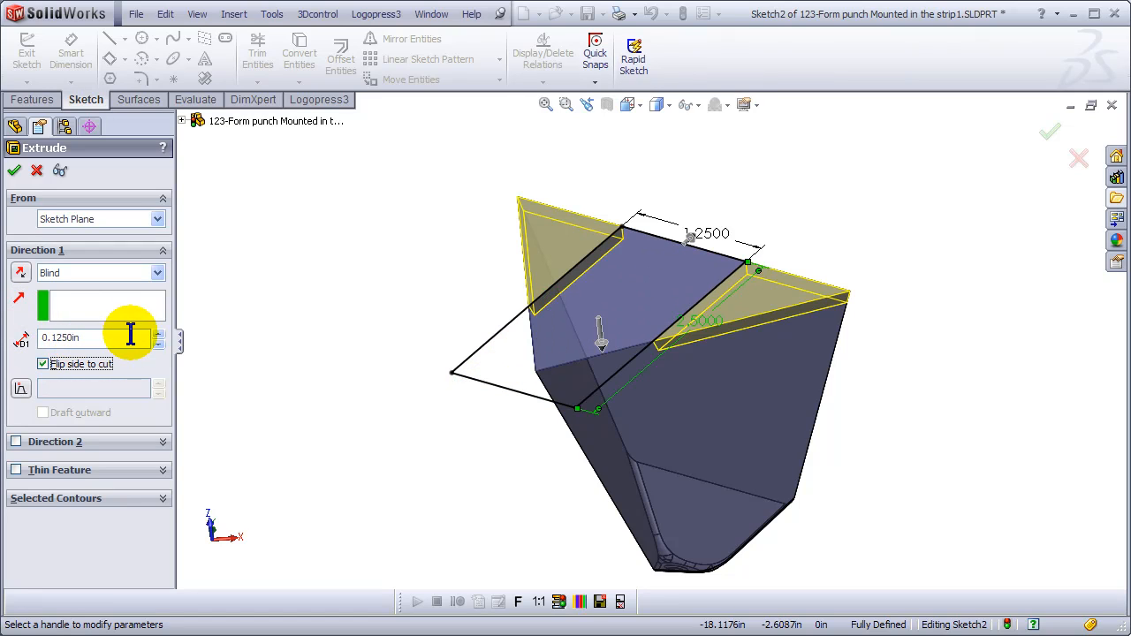
pyautogui.click(100, 272)
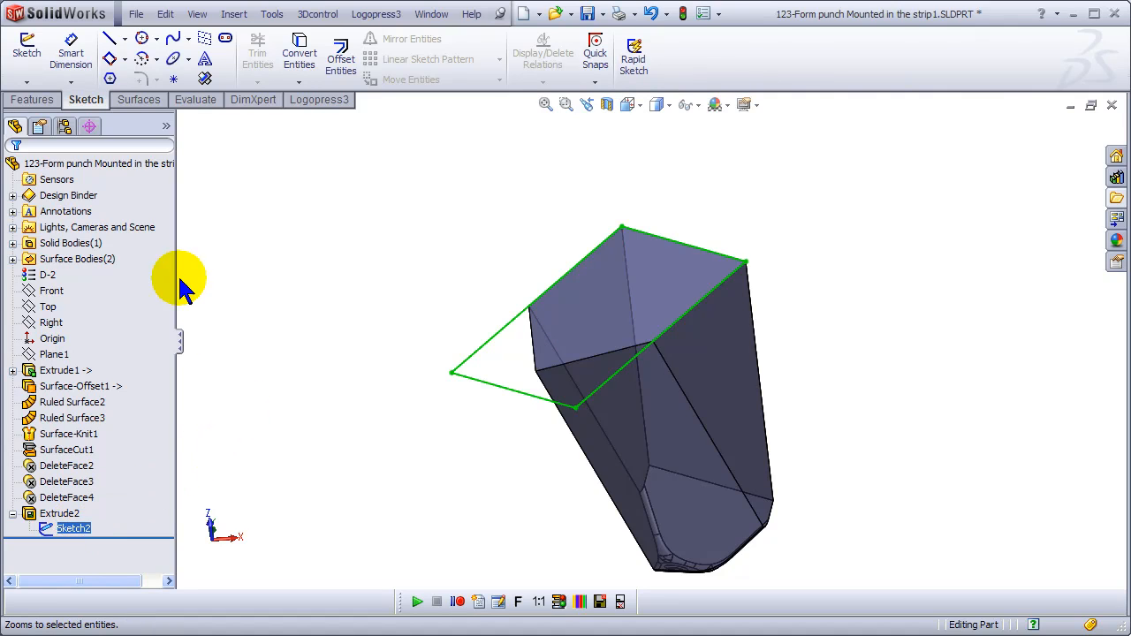
# - Extrude the Sketch2 rectangle into a thickened solid block on top of the punch
pyautogui.click(32, 99)
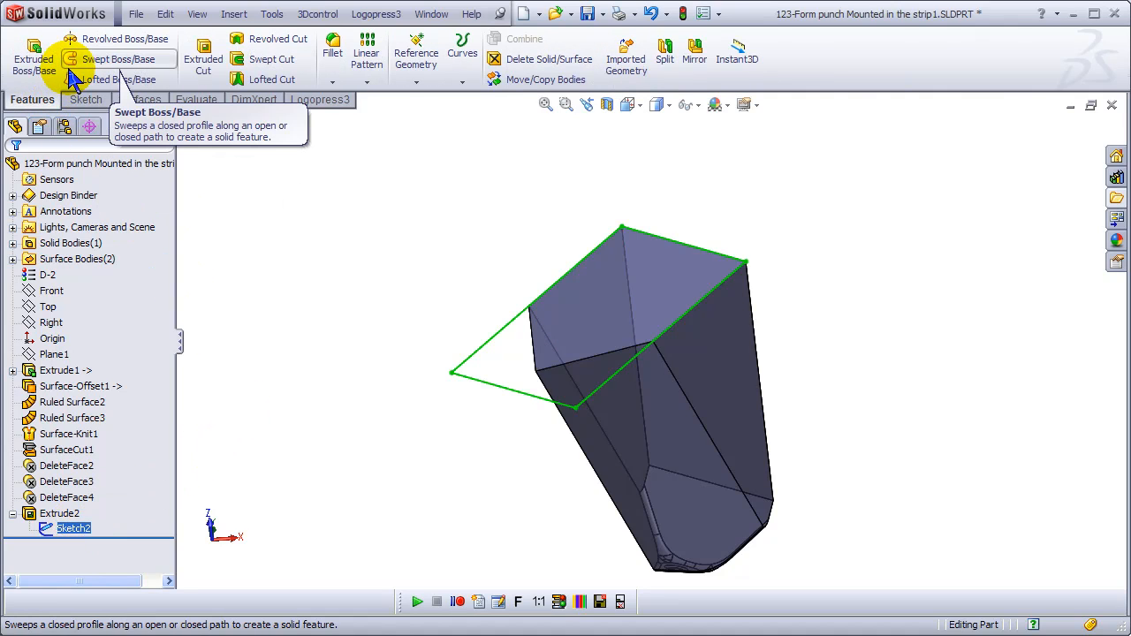
pyautogui.click(33, 53)
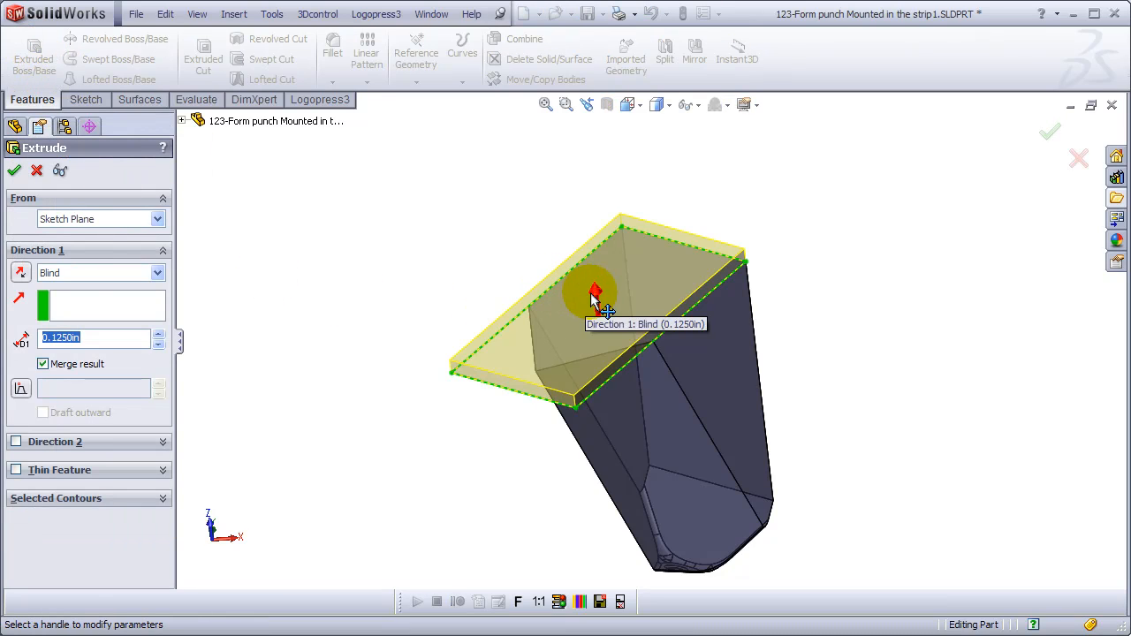
pyautogui.moveTo(594, 293); pyautogui.dragTo(594, 283)
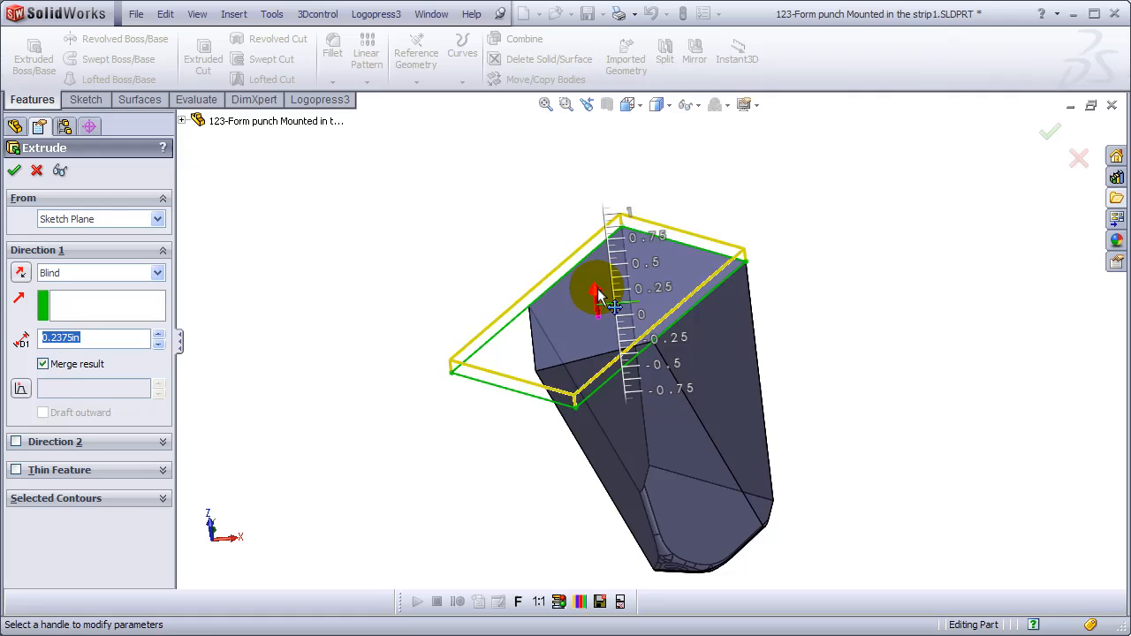
pyautogui.moveTo(597, 291); pyautogui.dragTo(618, 468)
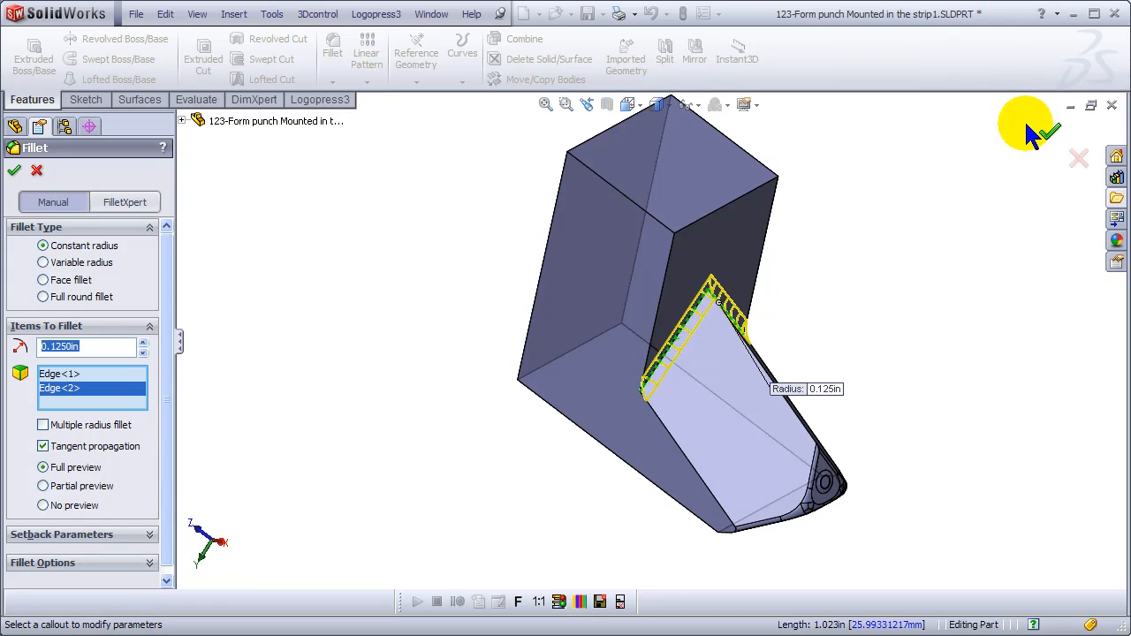
# - Apply the 0.125 in fillet to the two edges, inspect it, and close the part
pyautogui.click(1050, 132)
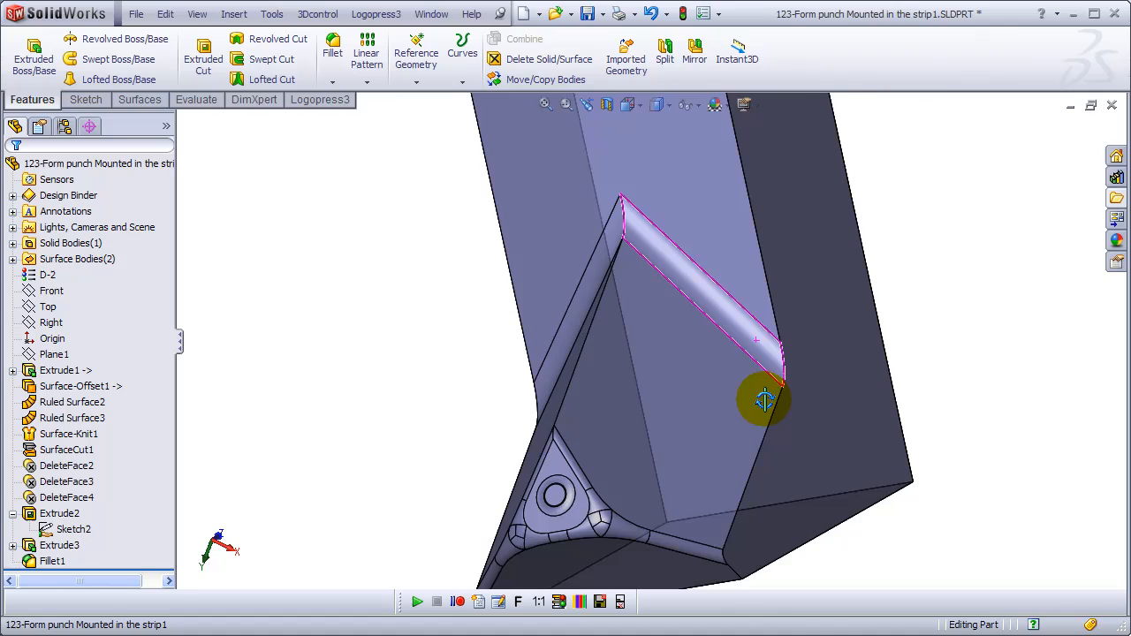
pyautogui.moveTo(764, 400); pyautogui.dragTo(835, 340)
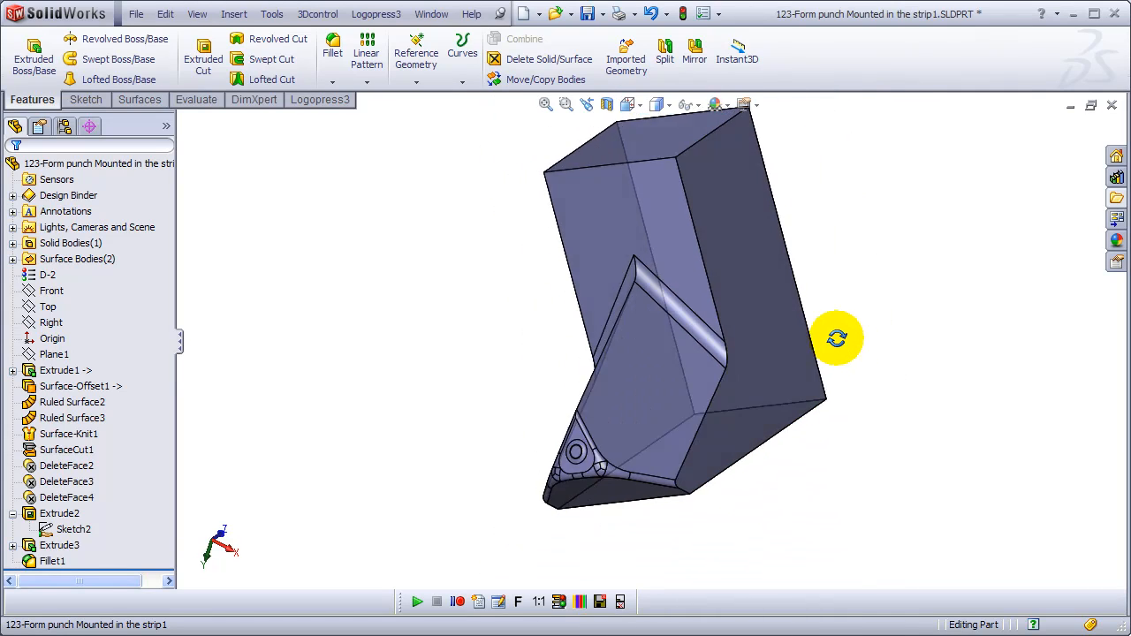
pyautogui.moveTo(837, 339); pyautogui.dragTo(864, 305)
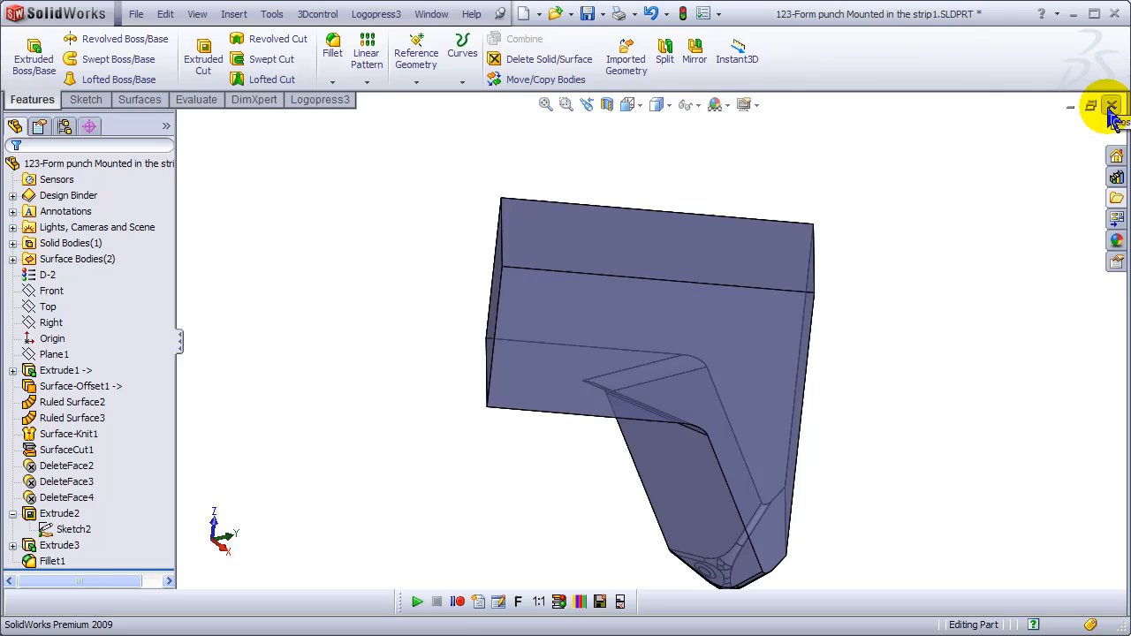
pyautogui.click(1111, 106)
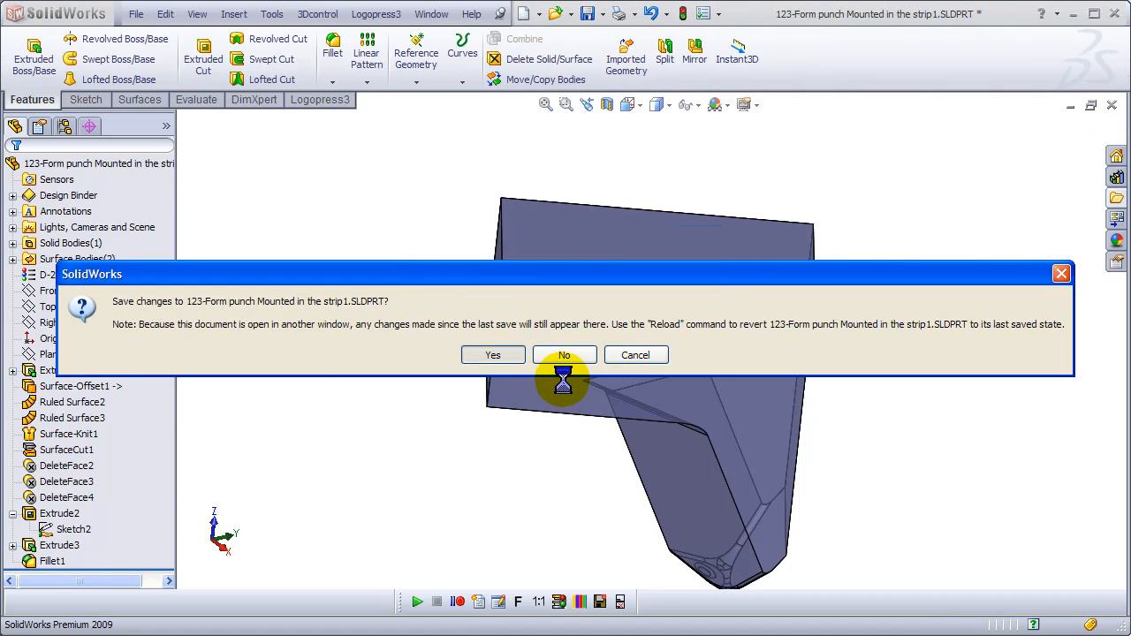
# - Discard the punch part changes and orbit the strip layout to view the bent tabs
pyautogui.click(564, 354)
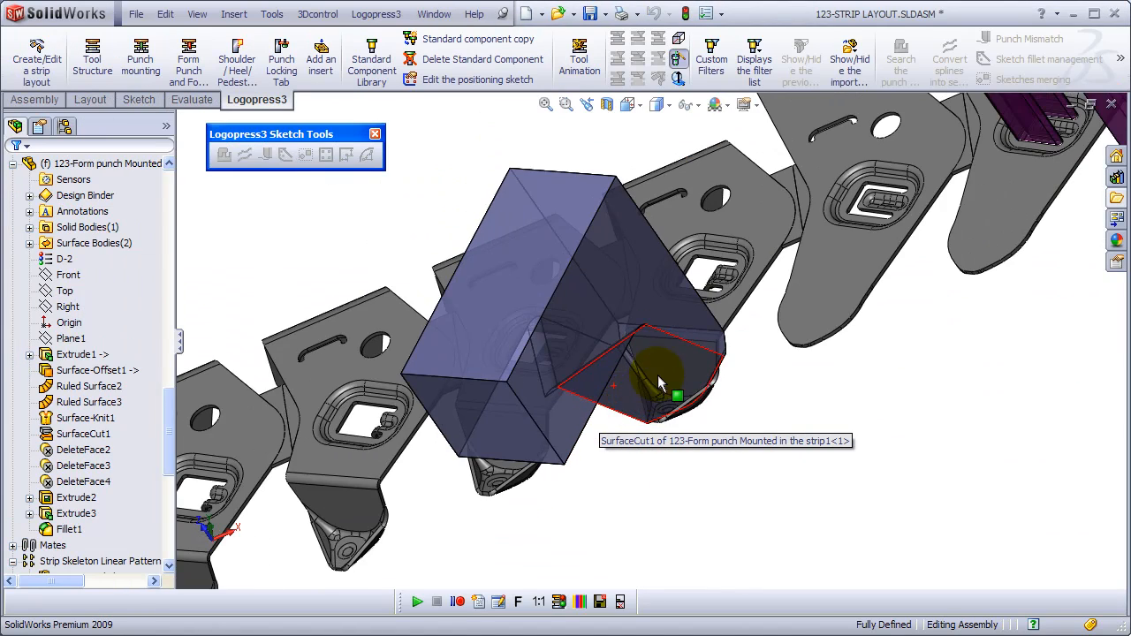
pyautogui.moveTo(658, 380); pyautogui.dragTo(643, 256)
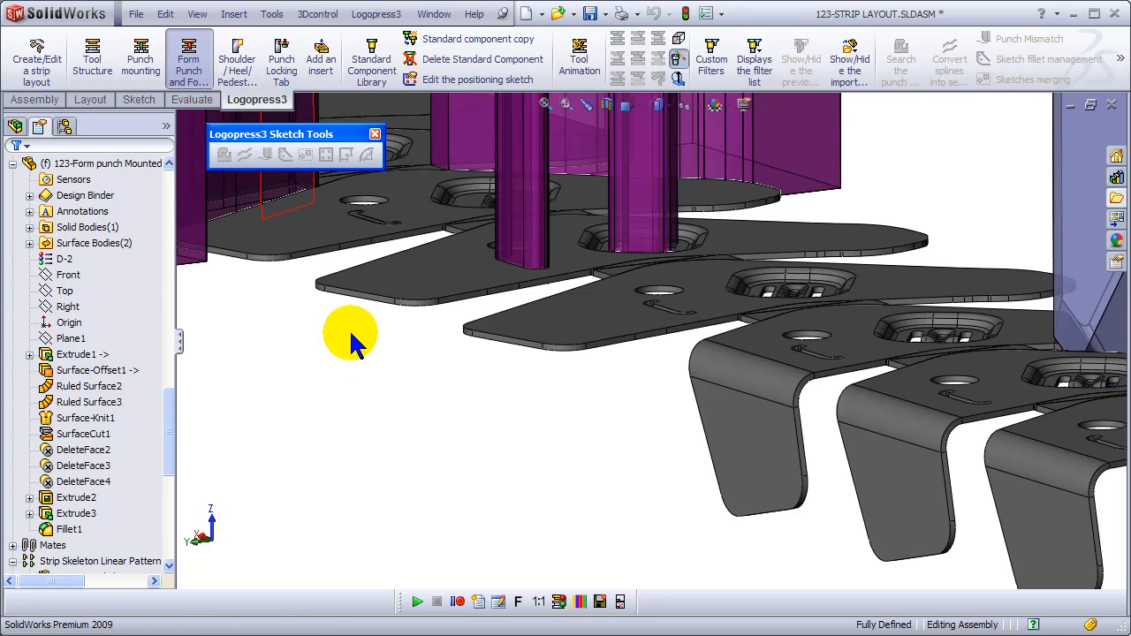
# - Create a form punch on the tab face using the 2D #2 radius coining profile, value 2.4
pyautogui.click(188, 57)
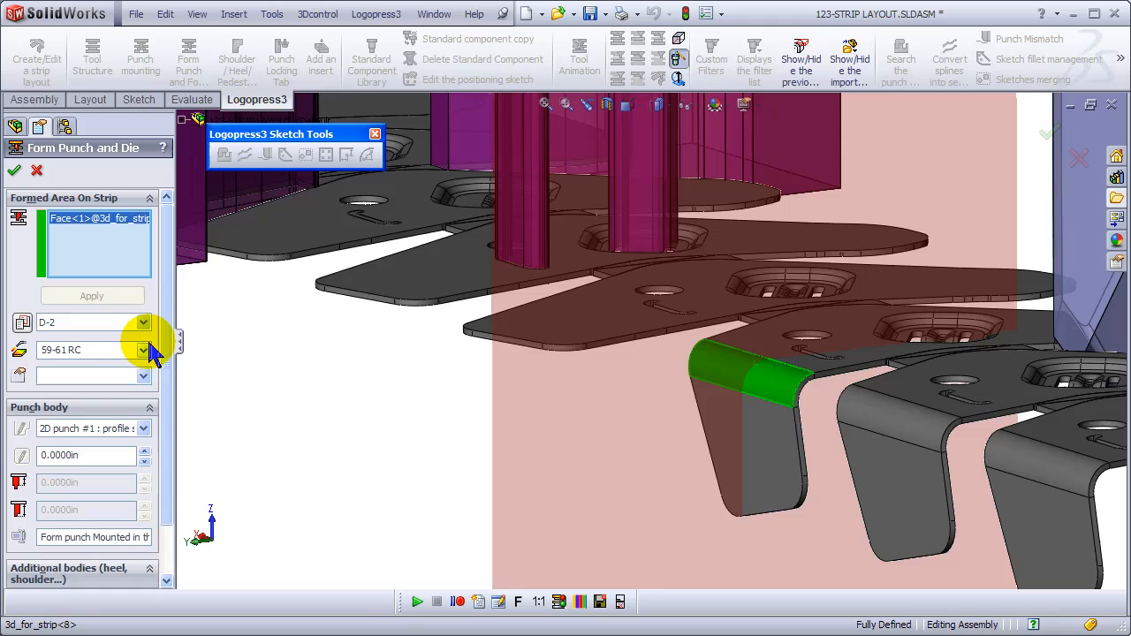
pyautogui.click(141, 427)
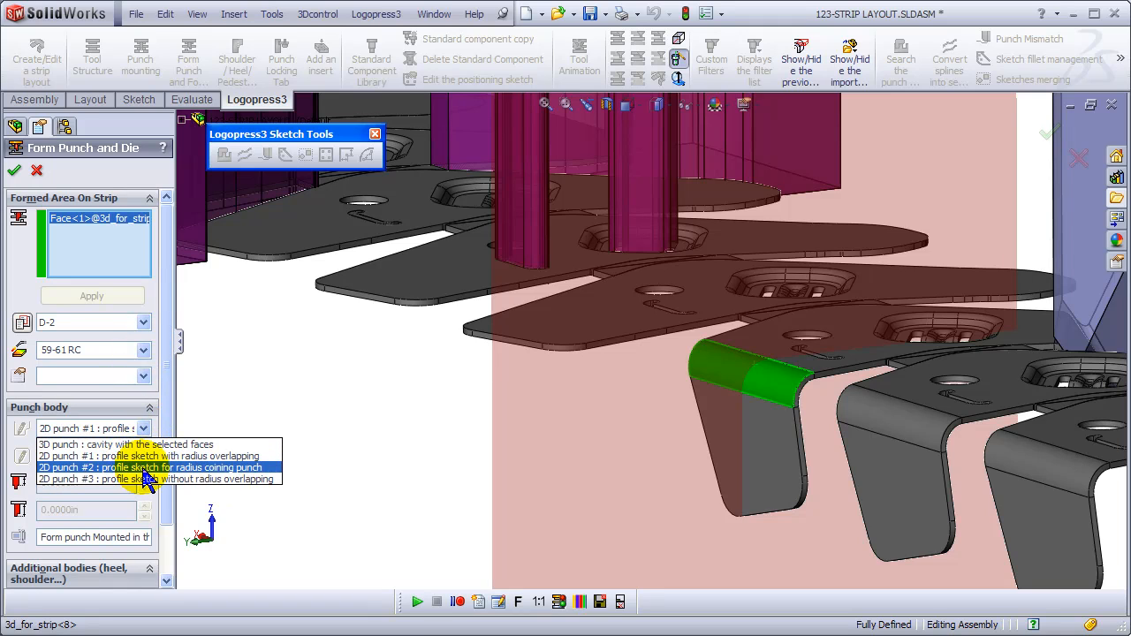
pyautogui.click(148, 467)
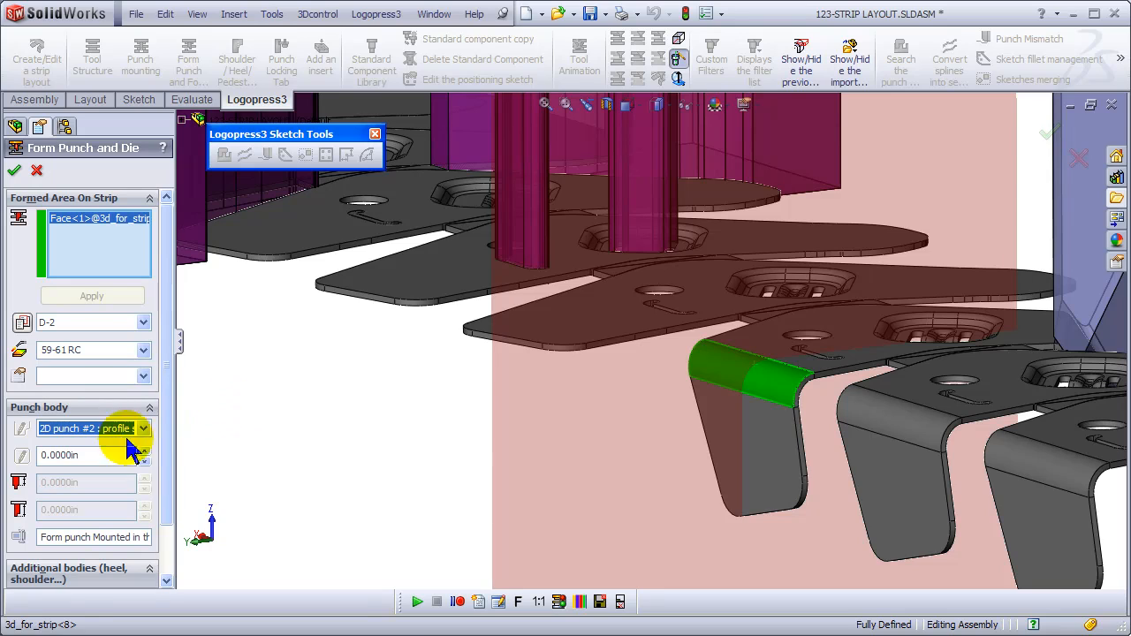
pyautogui.click(84, 455)
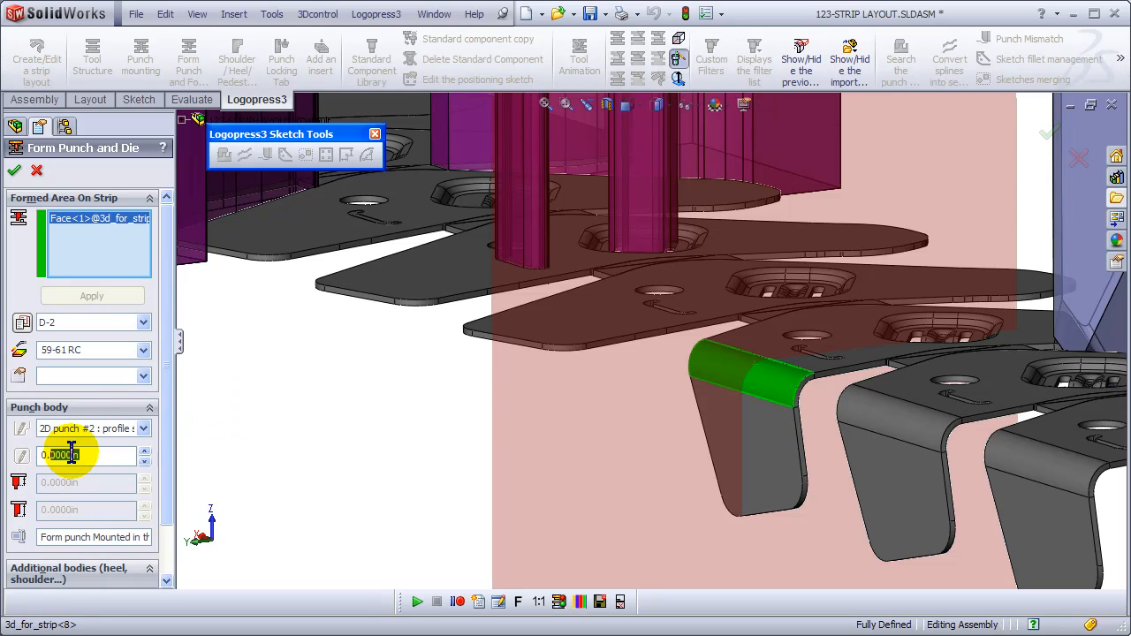
pyautogui.write('2.4')
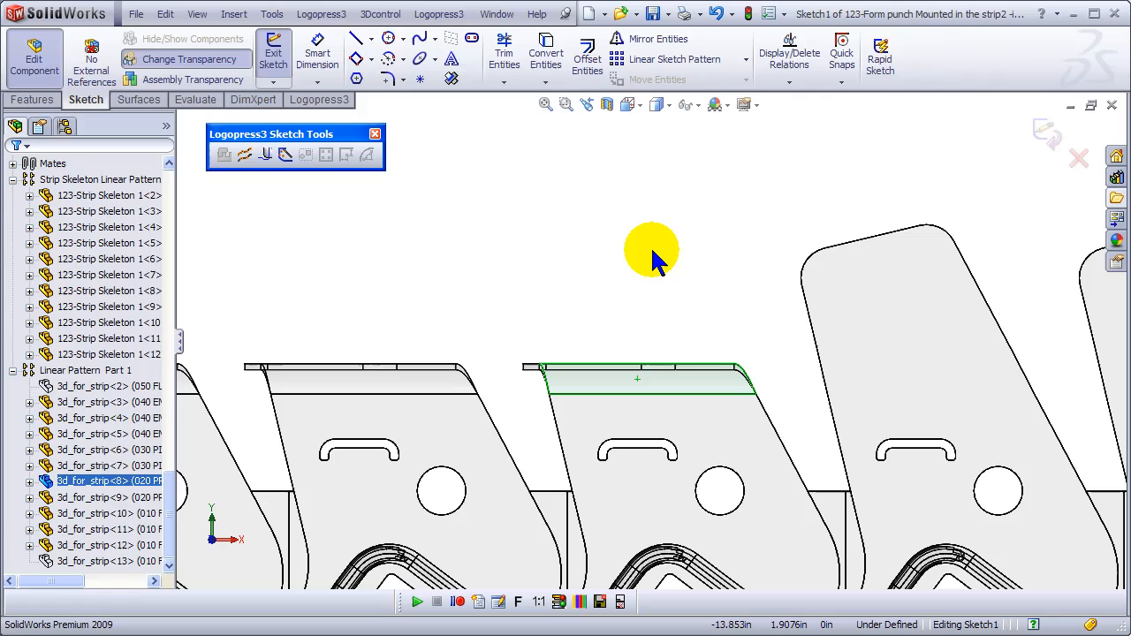
# - Dimension the punch rectangle to 1.5 wide by 1.75 tall and exit the sketch
pyautogui.click(356, 56)
pyautogui.write('1.5')
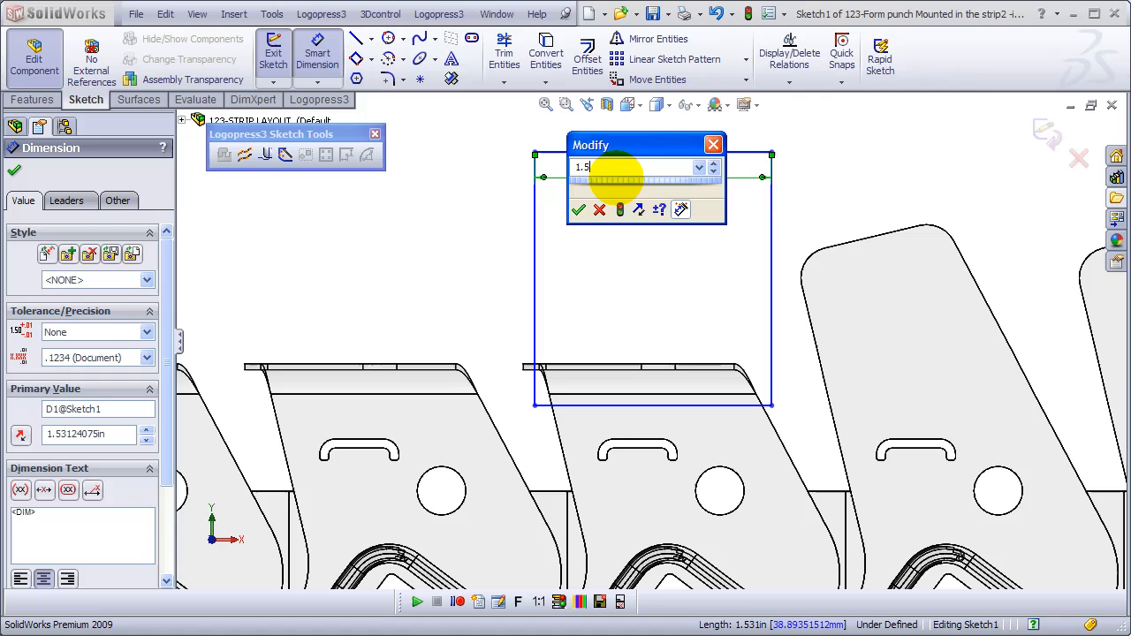
pyautogui.click(578, 209)
pyautogui.write('1.75')
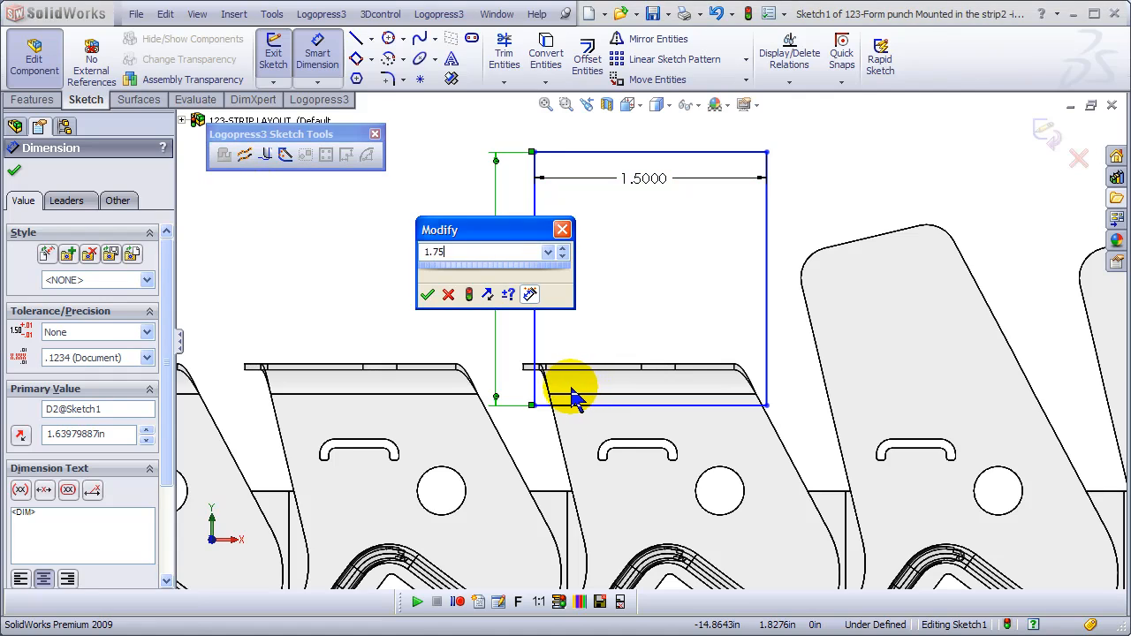
pyautogui.rightClick(733, 292)
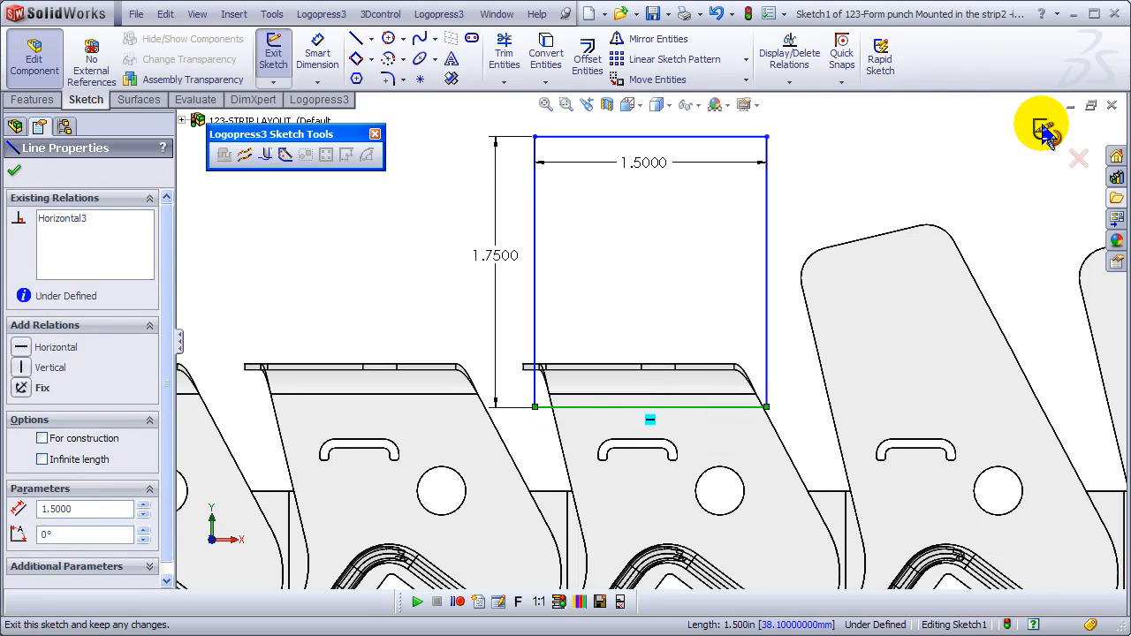
pyautogui.click(1042, 127)
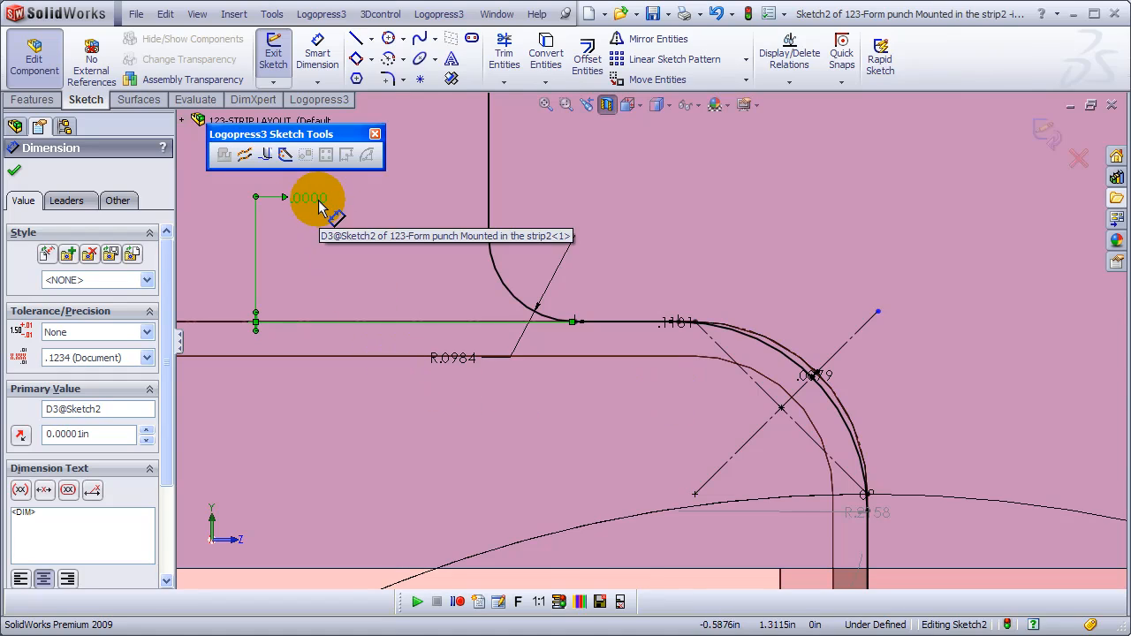
# - Change the profile's offset dimension to .0030 and the arc dimension to .010
pyautogui.doubleClick(310, 198)
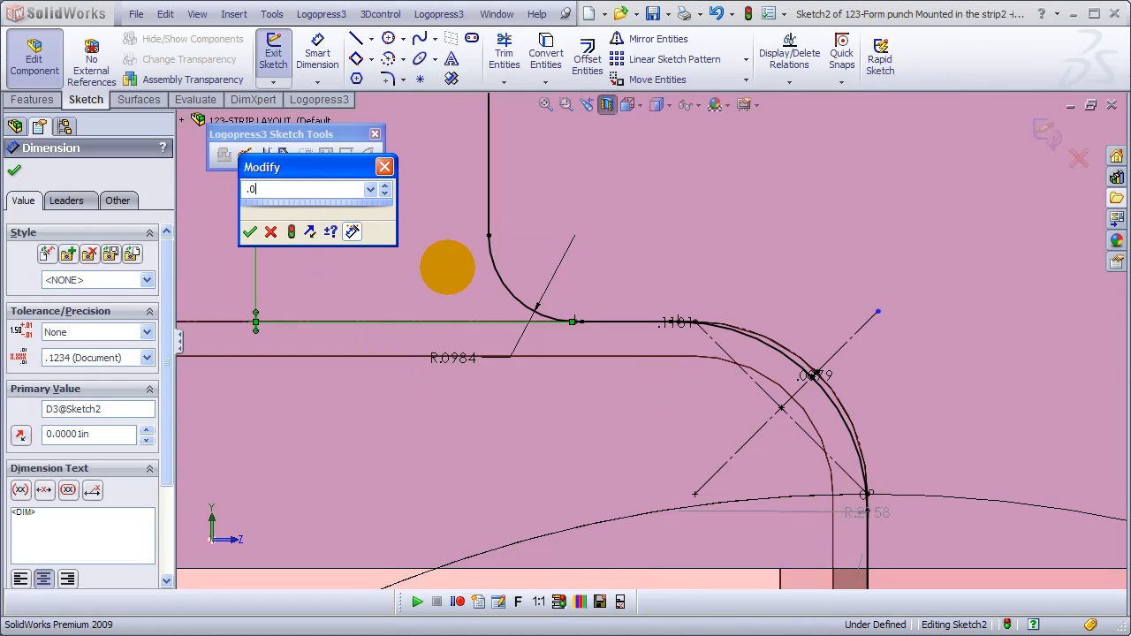
pyautogui.click(250, 230)
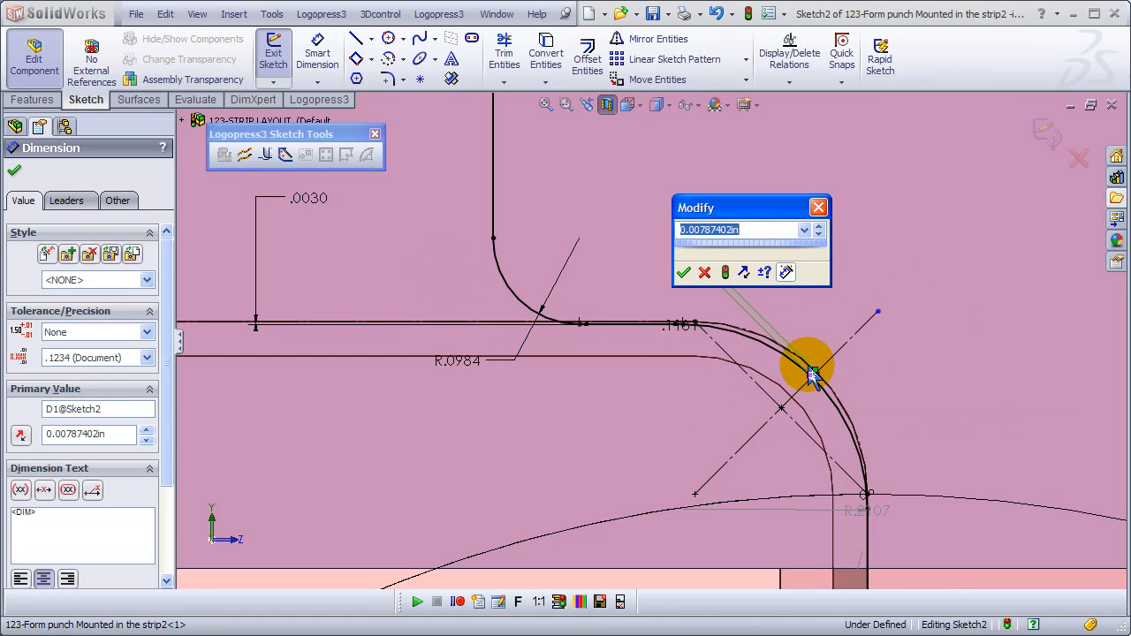
pyautogui.write('.010')
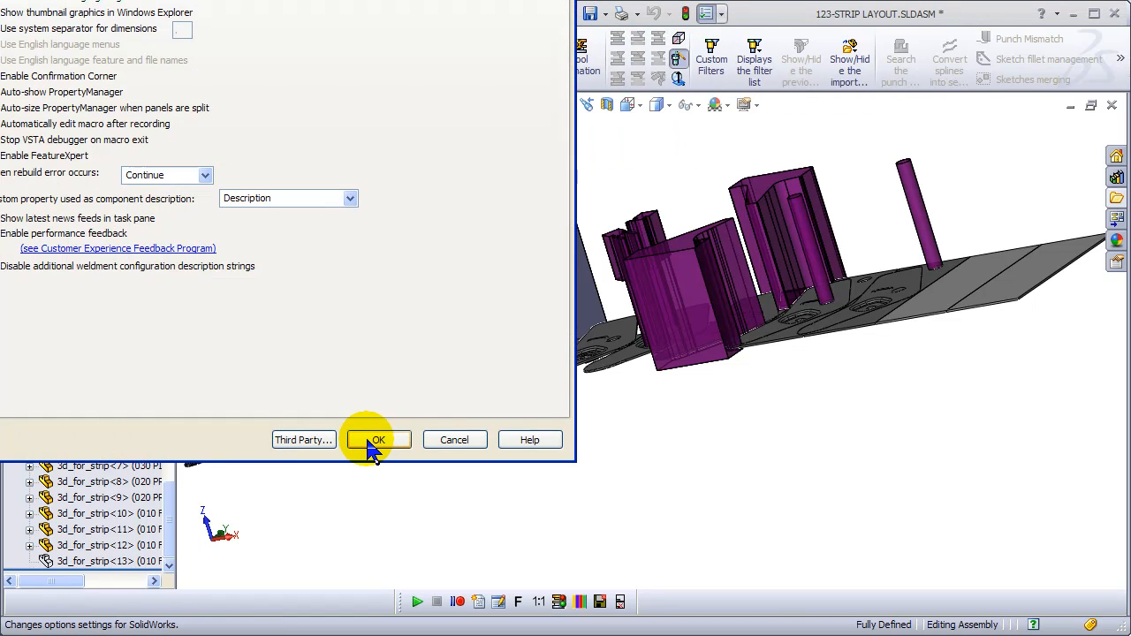
# - Review Logopress3 Punch Mismatch and Tool Structure settings, then cancel both dialogs unchanged
pyautogui.click(377, 440)
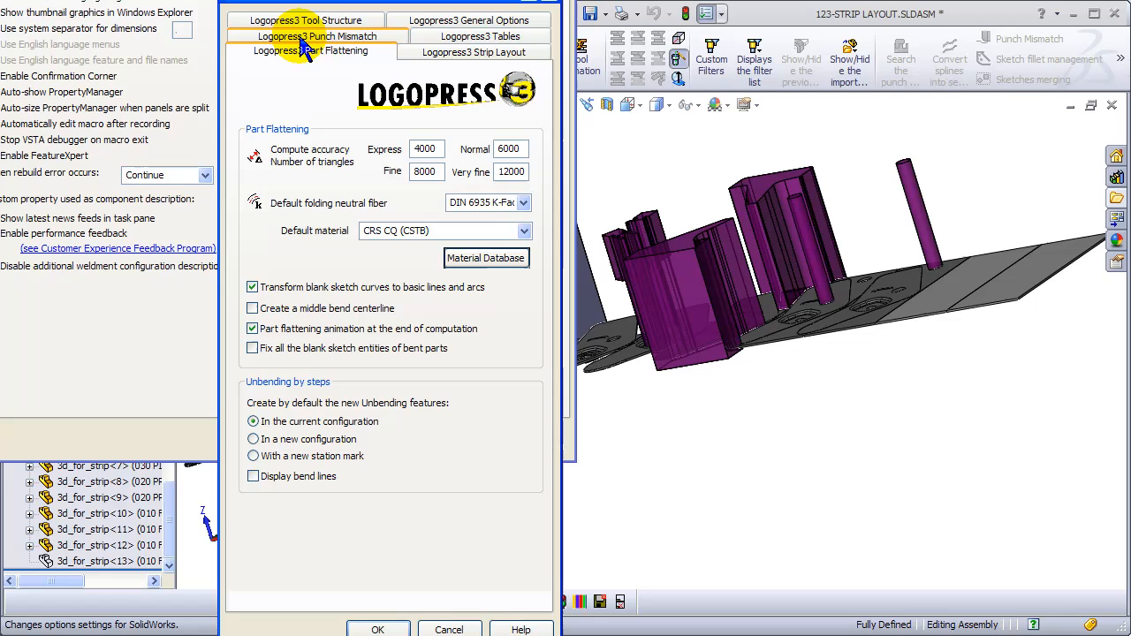
pyautogui.click(318, 51)
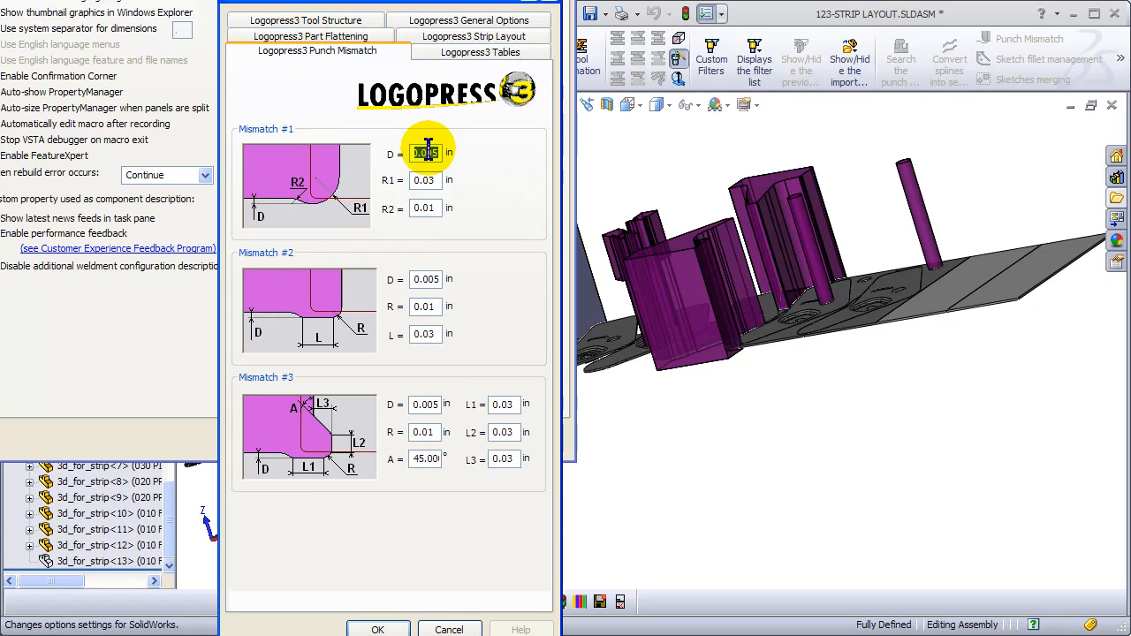
pyautogui.click(307, 50)
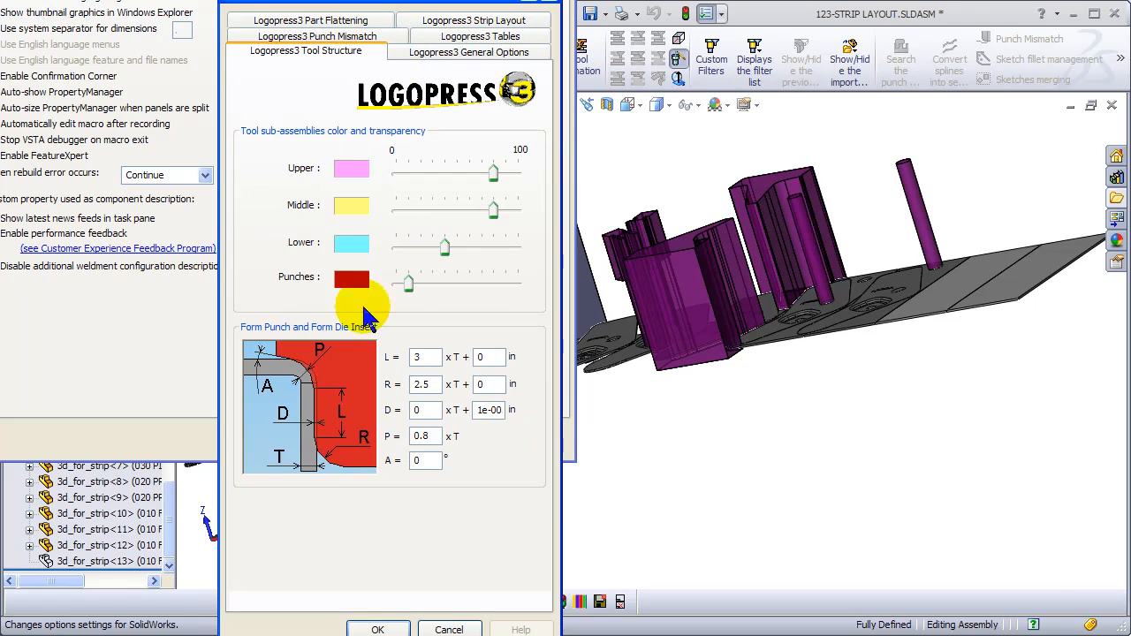
pyautogui.moveTo(327, 433)
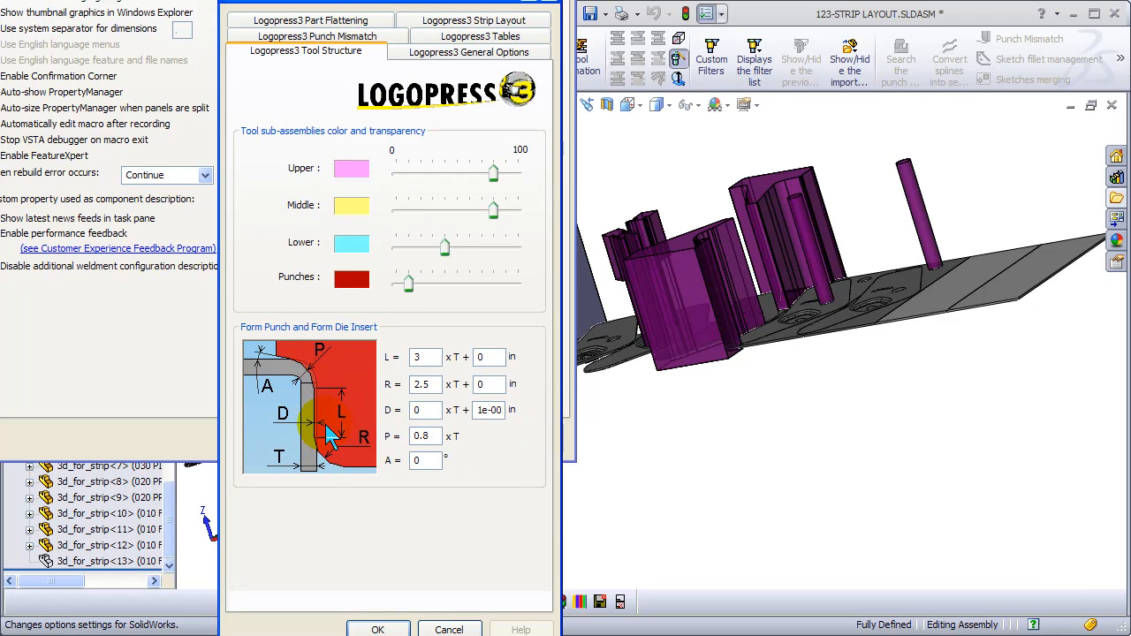
pyautogui.click(425, 357)
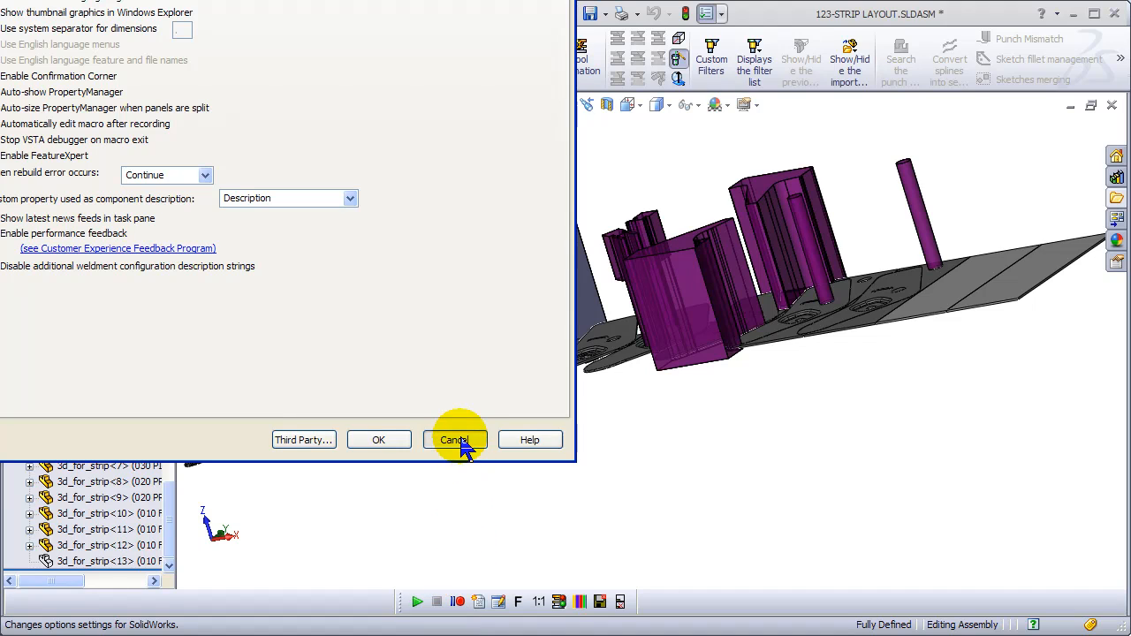
pyautogui.click(453, 440)
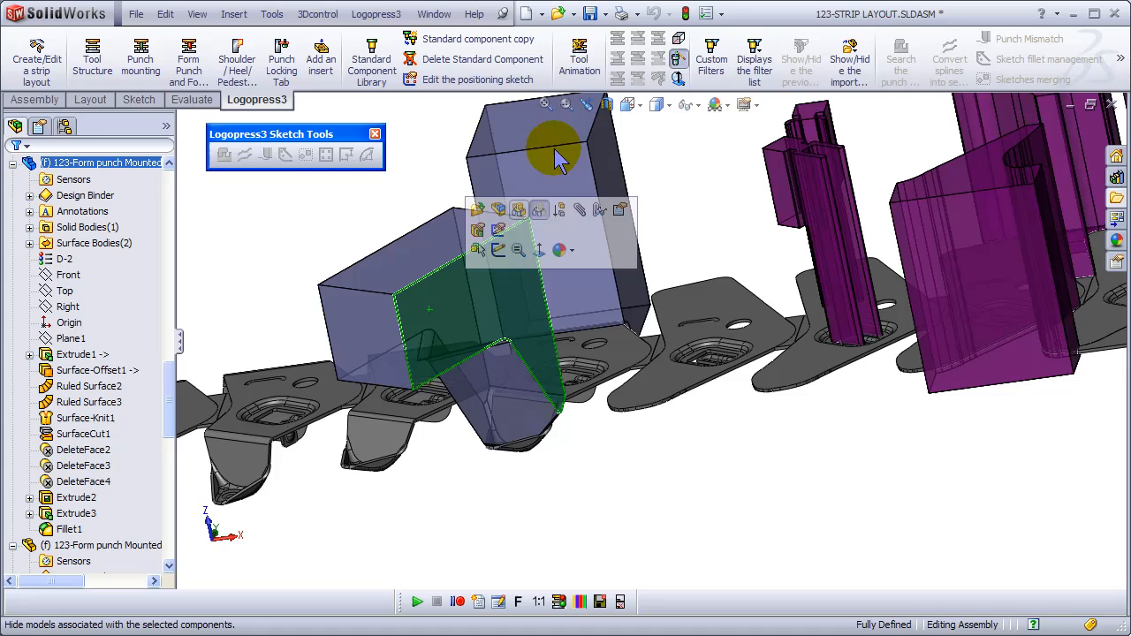
pyautogui.moveTo(663, 114)
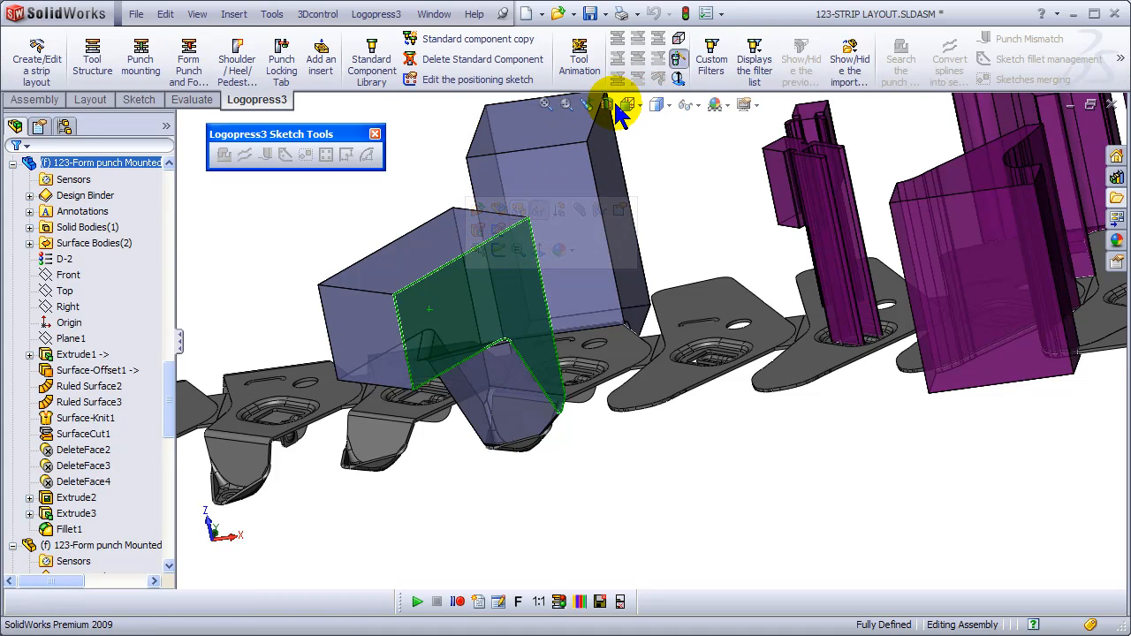
# - Section the 3D form punch through its face, nudging the plane offset twice
pyautogui.click(628, 105)
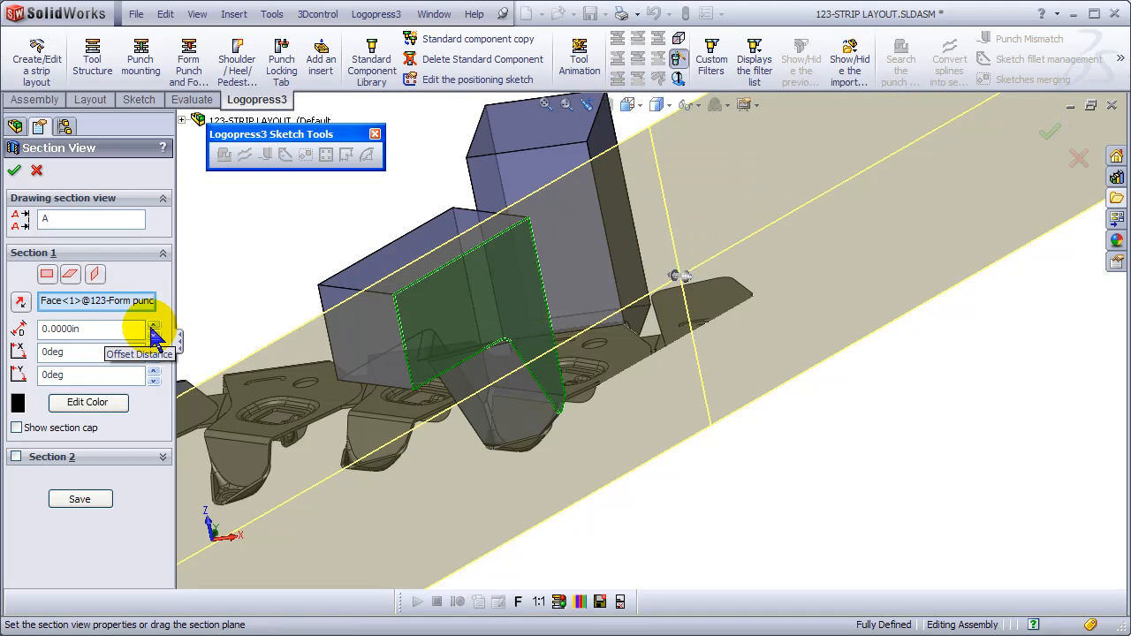
pyautogui.click(154, 333)
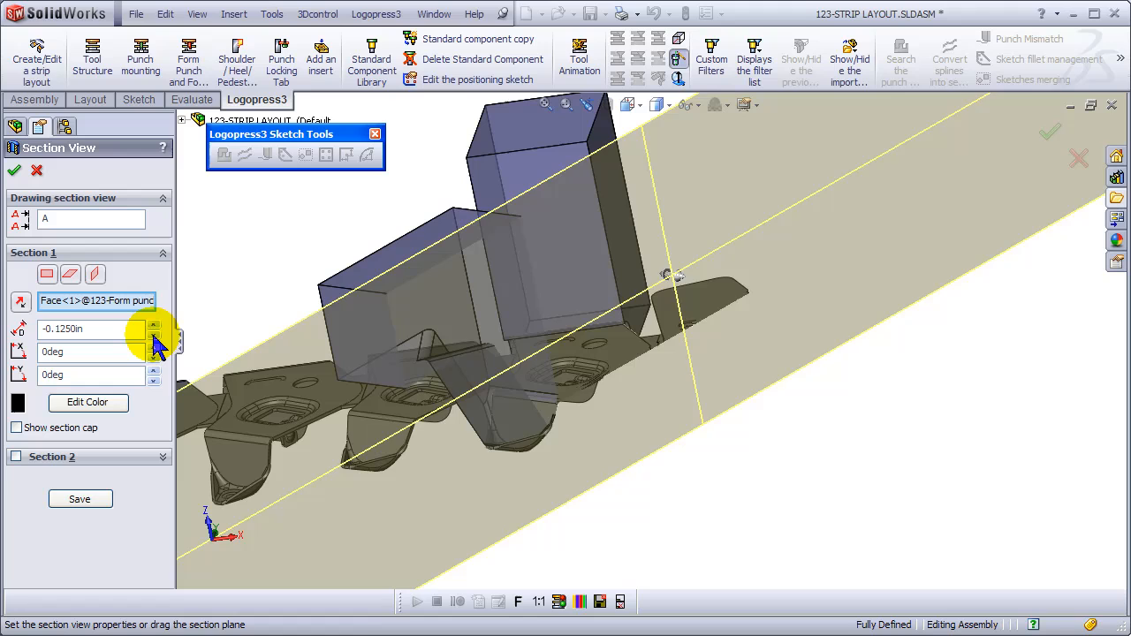
pyautogui.click(154, 333)
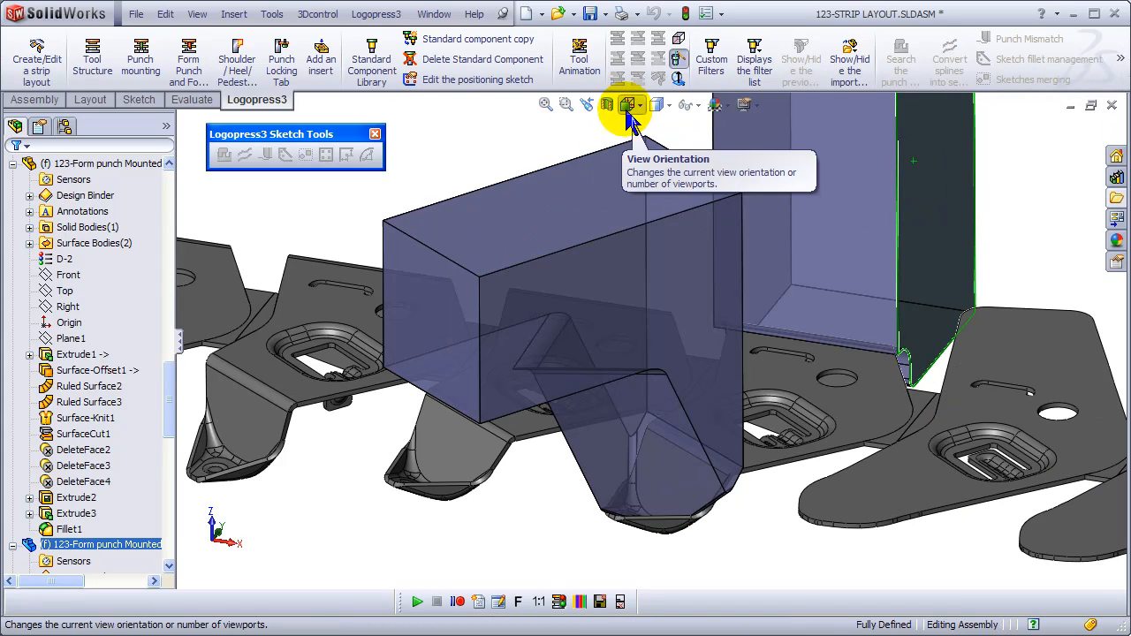
# - Change the assembly view orientation to look at the punches from the side
pyautogui.click(607, 105)
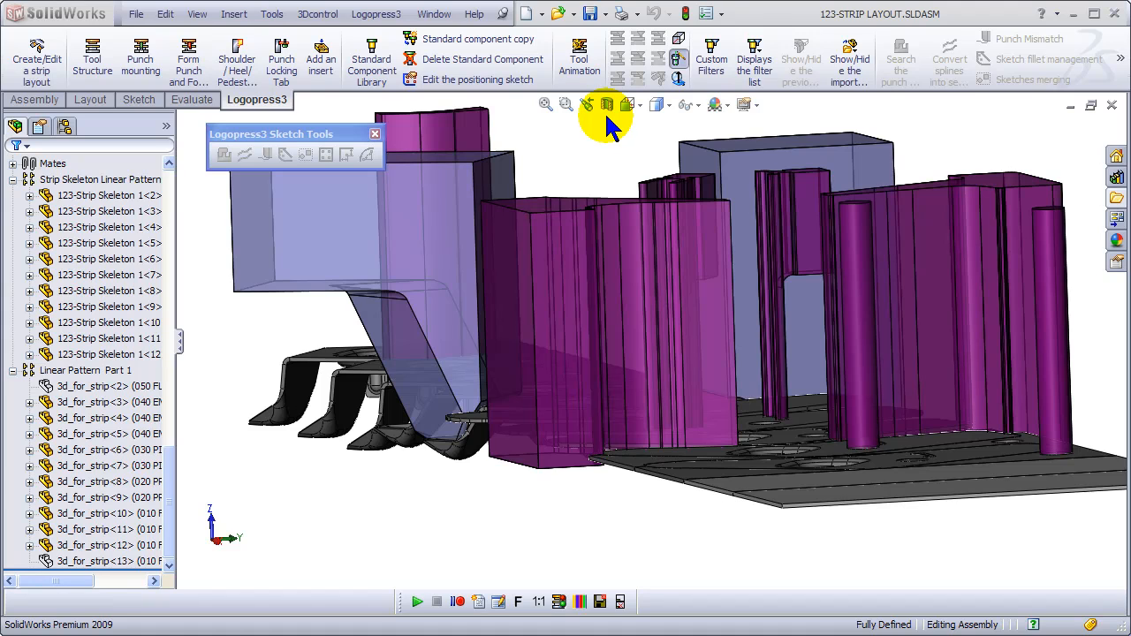
pyautogui.moveTo(627, 177)
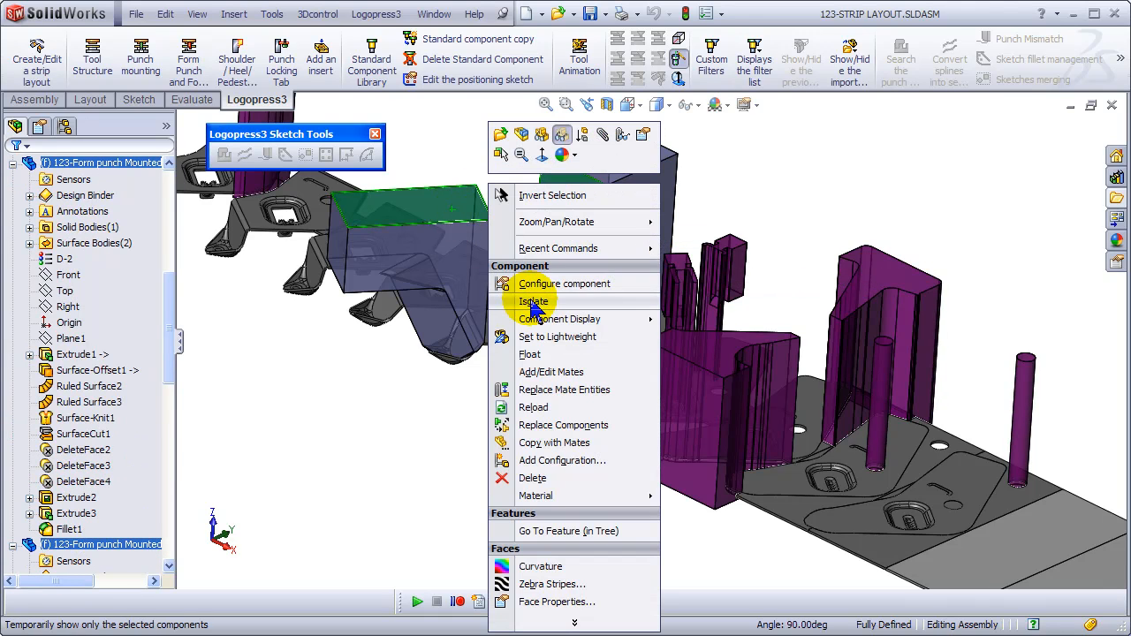
# - Isolate the two form punches and orbit to view their undersides
pyautogui.click(534, 301)
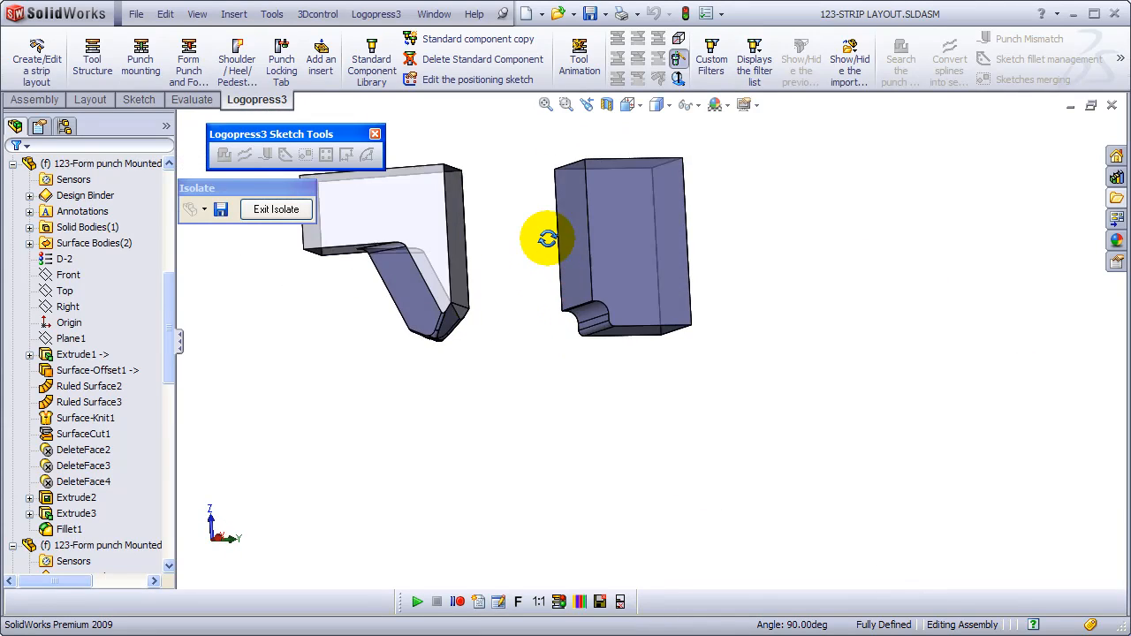
pyautogui.moveTo(545, 238); pyautogui.dragTo(569, 303)
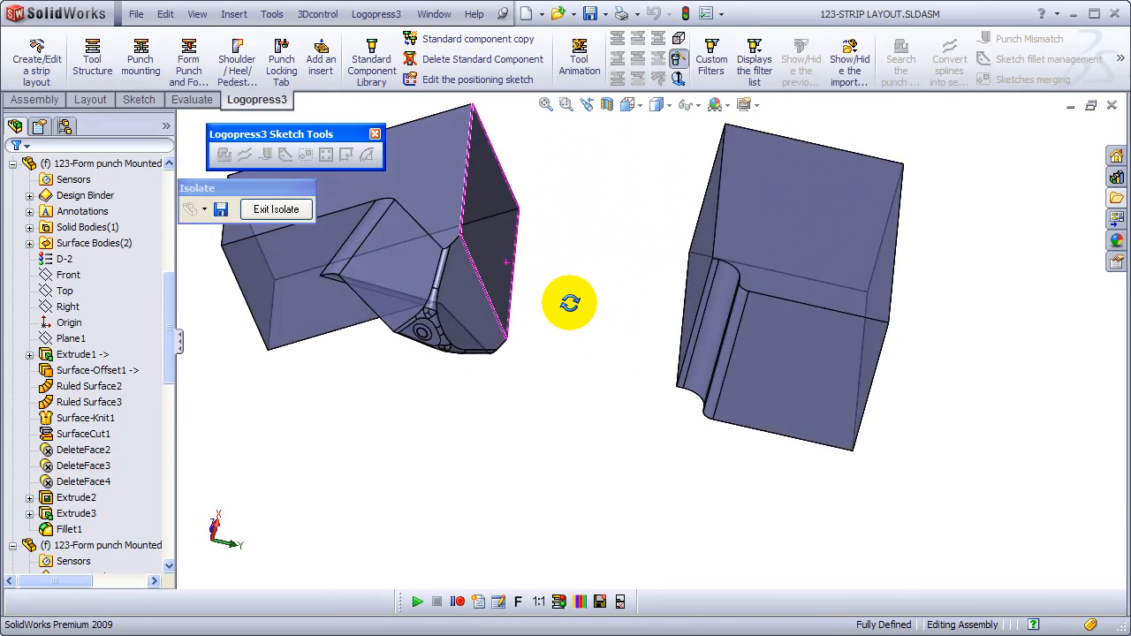